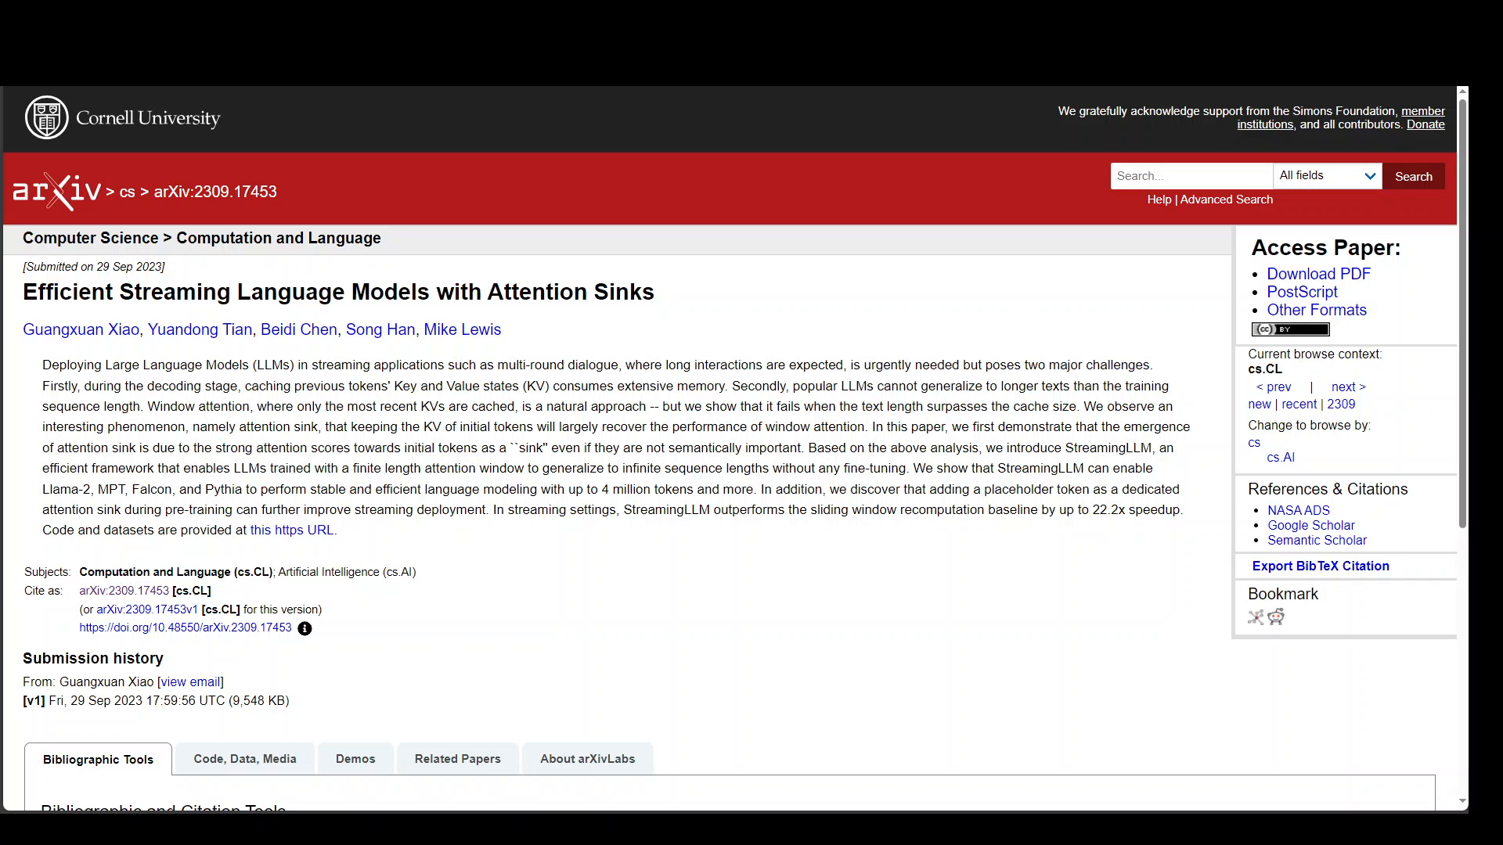
{"action": "mouse_move", "coordinate": [792, 536]}
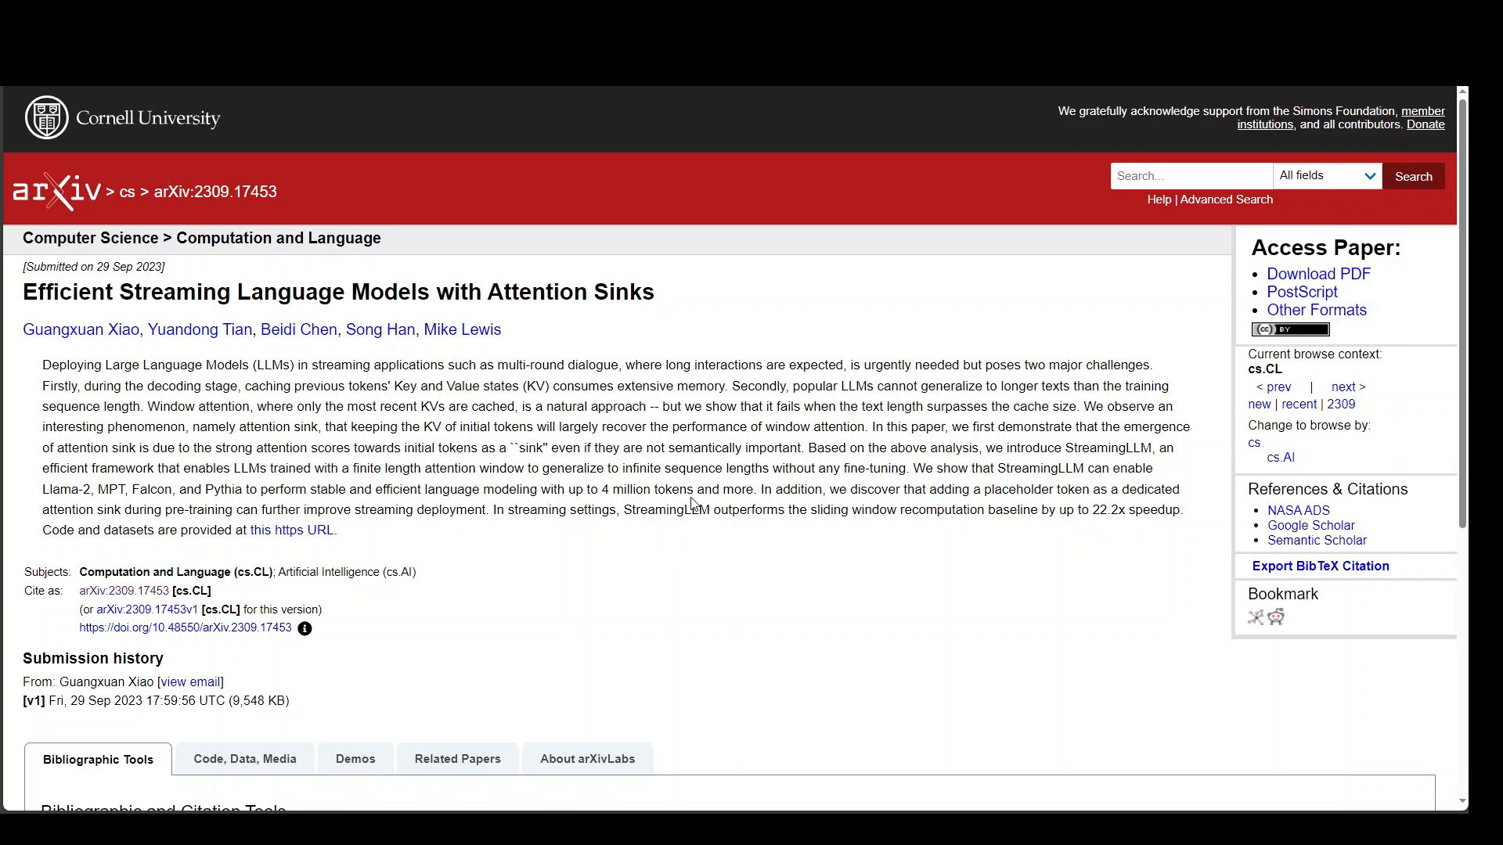
{"action": "mouse_move", "coordinate": [705, 442]}
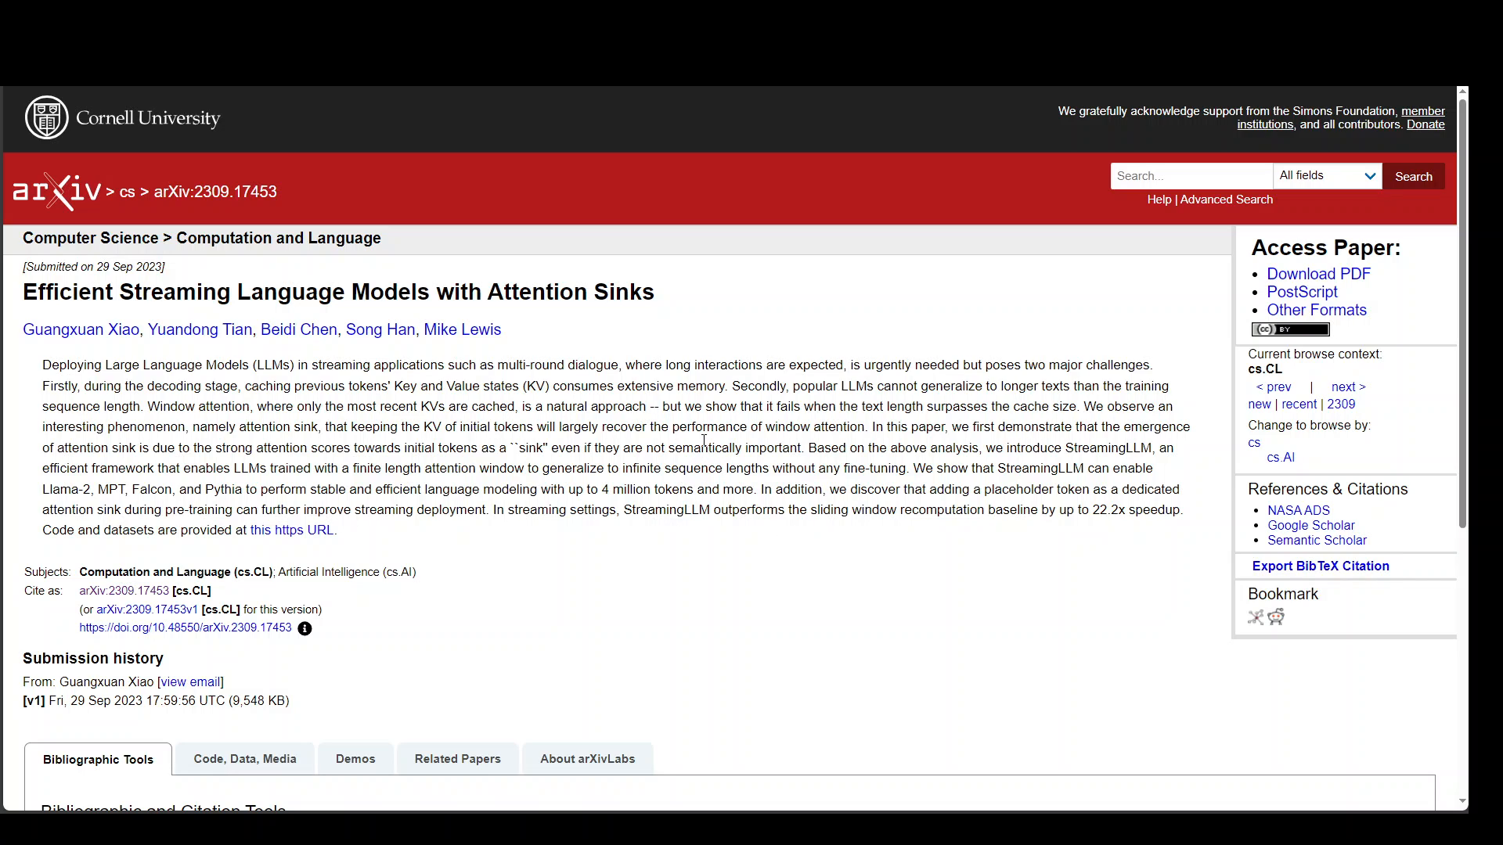
{"action": "mouse_move", "coordinate": [748, 424]}
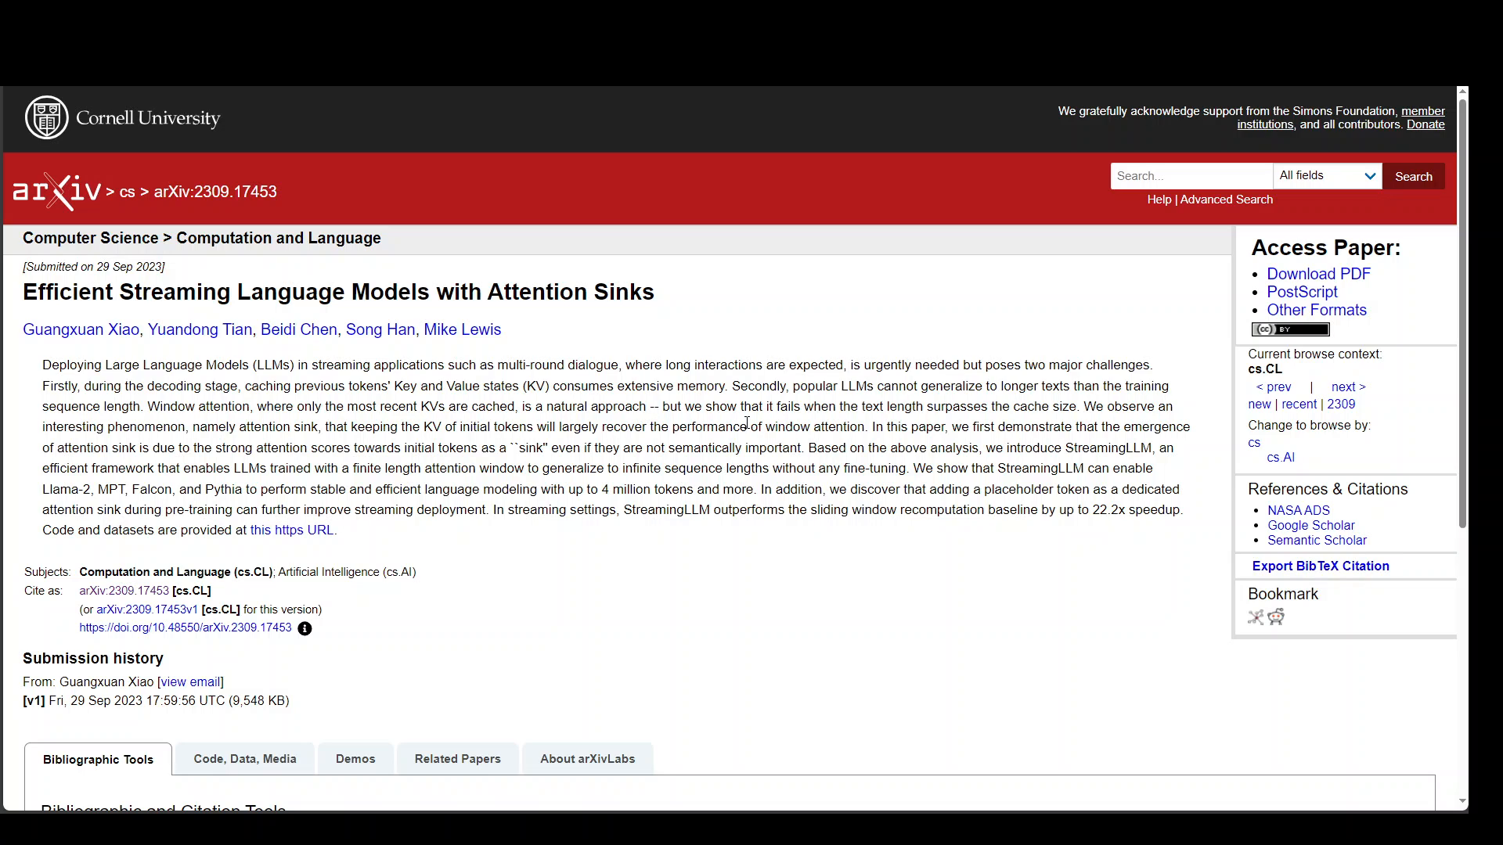
{"action": "mouse_move", "coordinate": [1307, 276]}
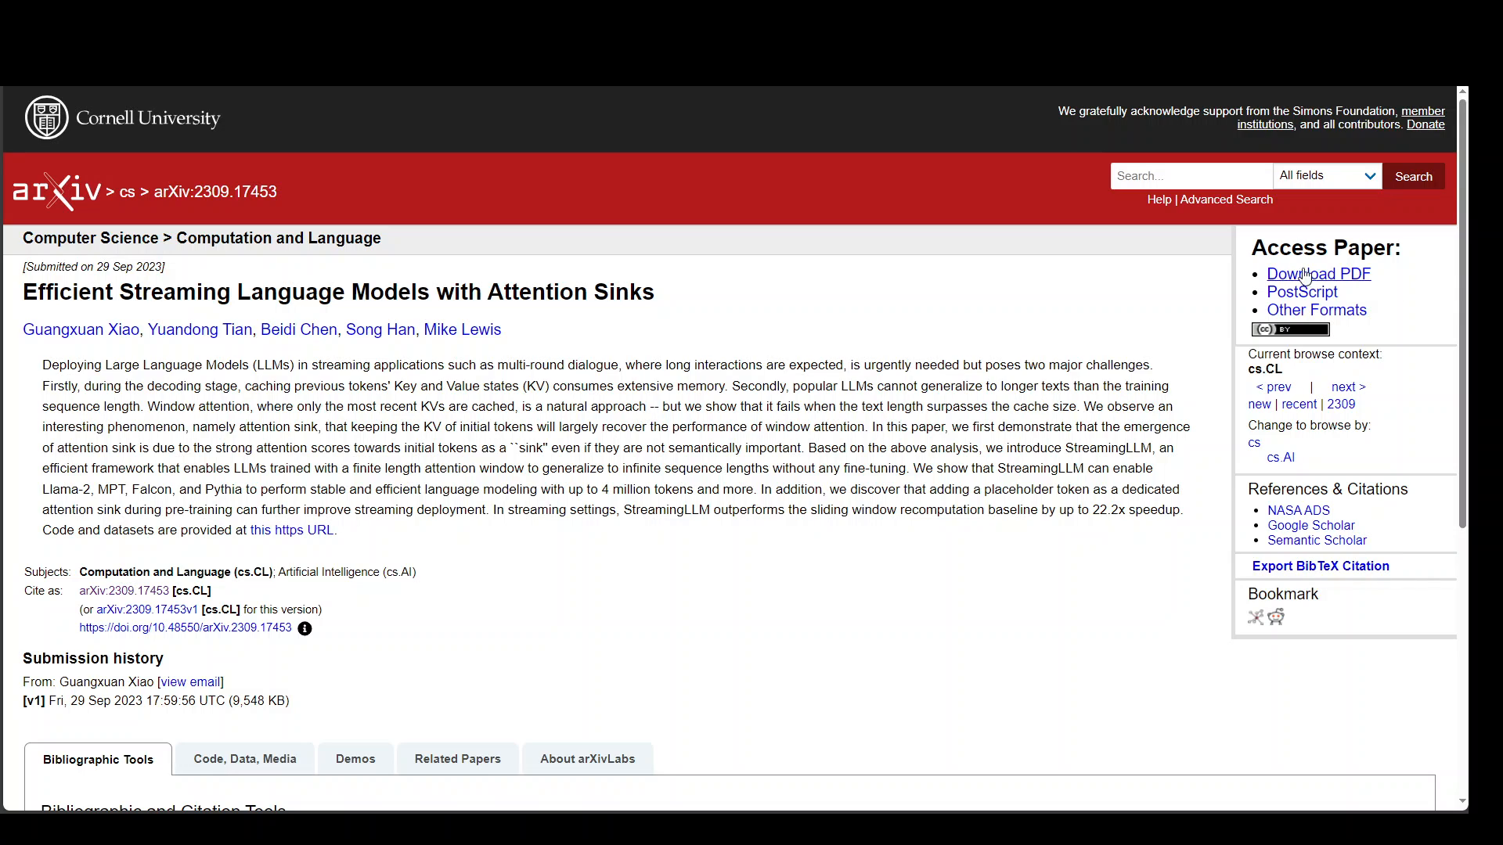
{"action": "mouse_move", "coordinate": [1438, 271]}
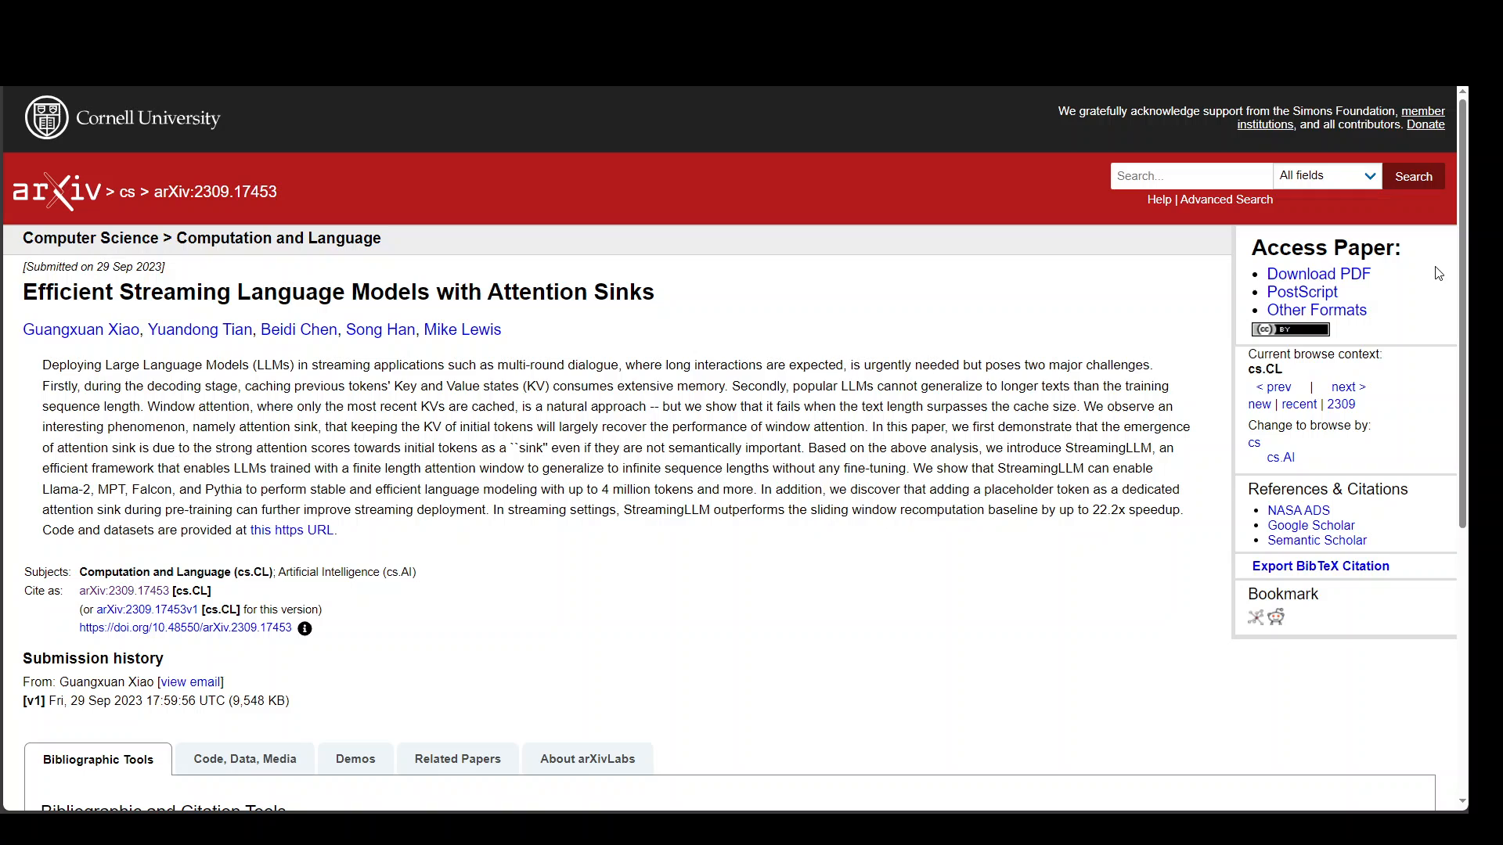
{"action": "mouse_move", "coordinate": [803, 349]}
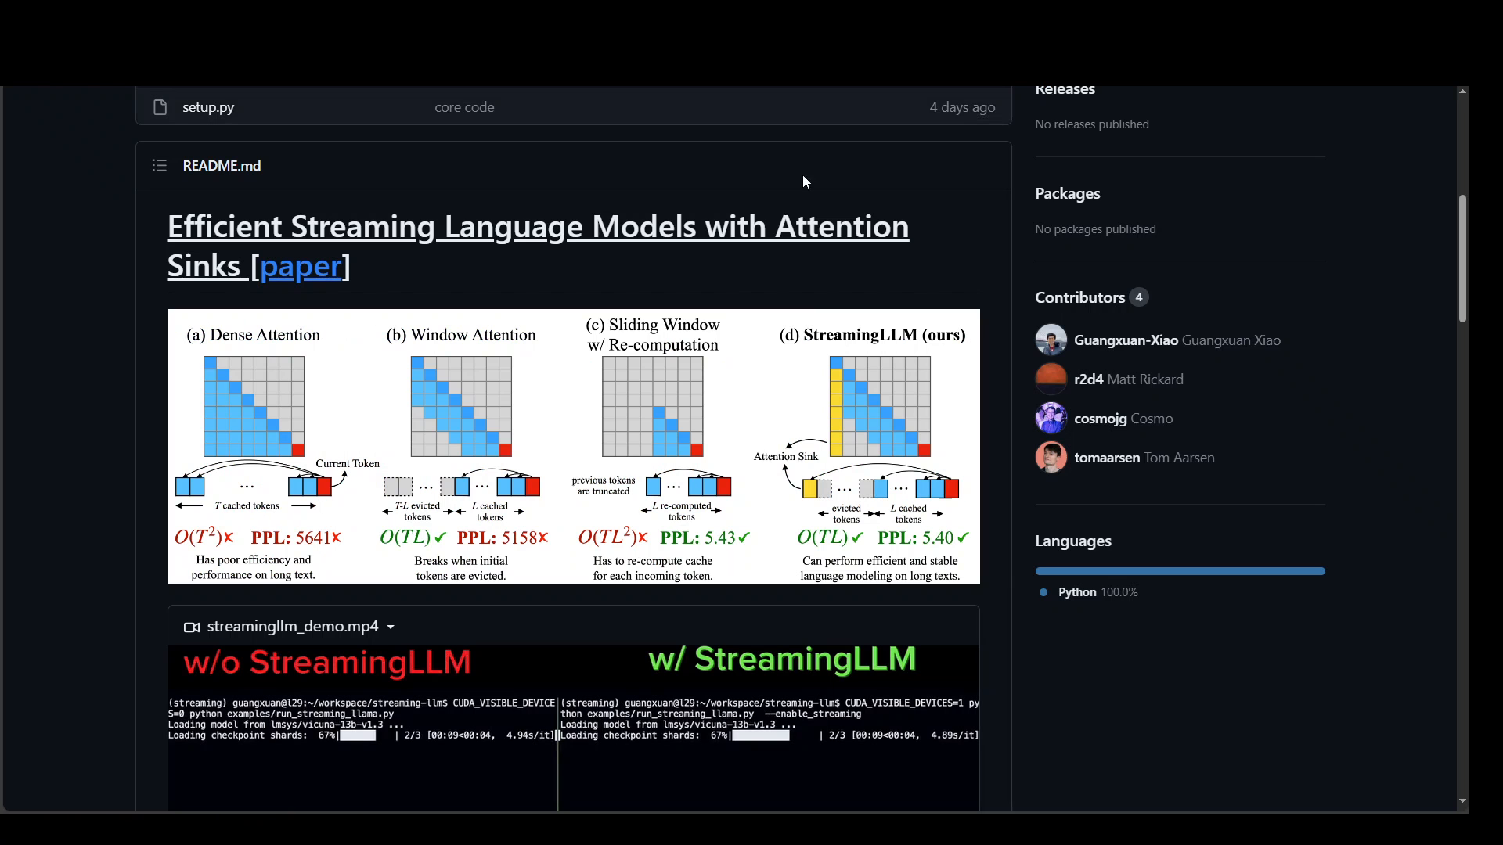
{"action": "mouse_move", "coordinate": [709, 403]}
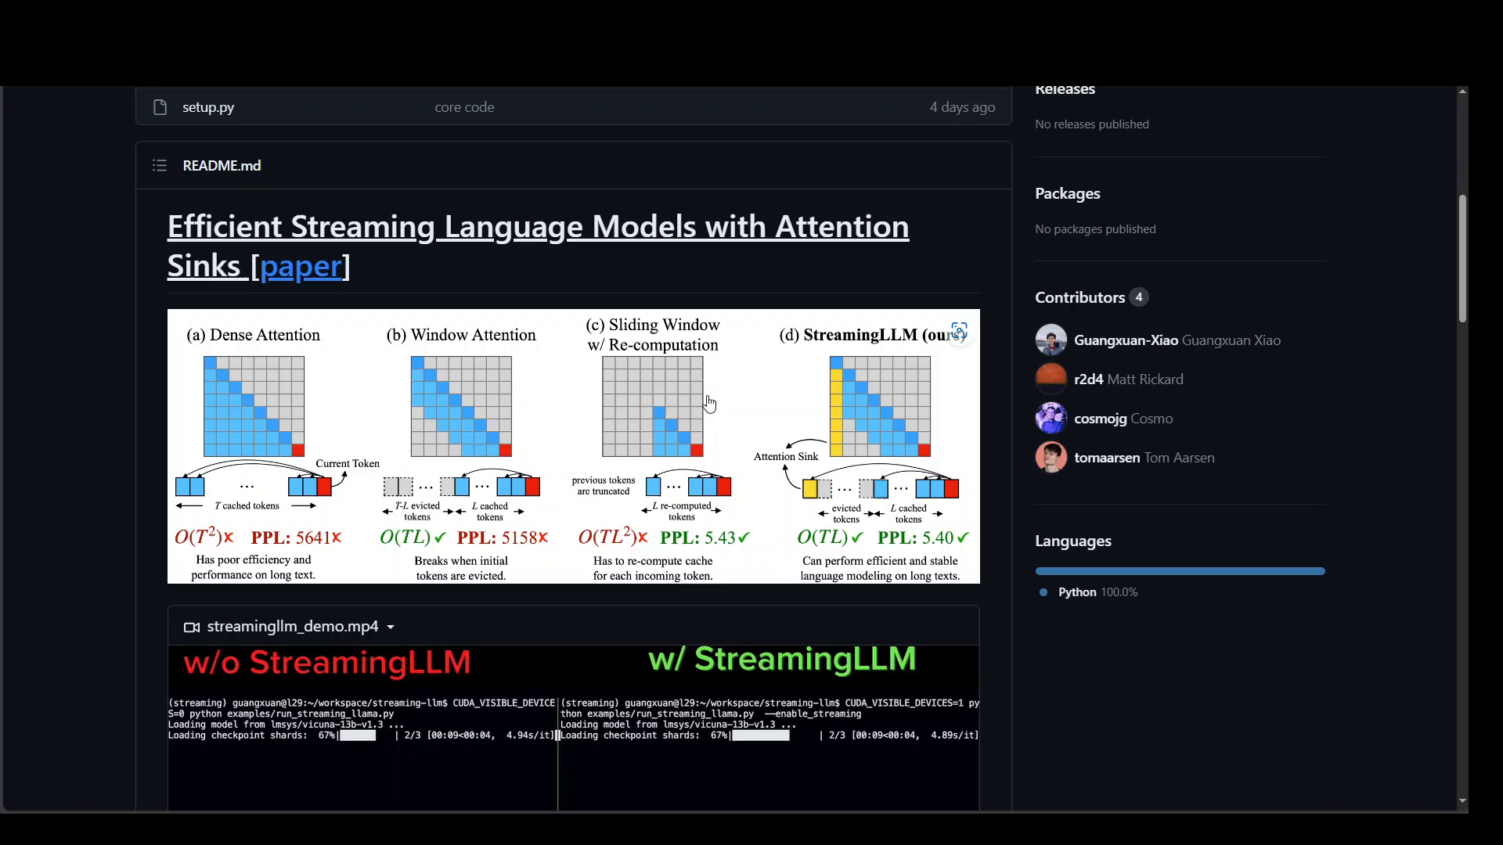
{"action": "mouse_move", "coordinate": [445, 479]}
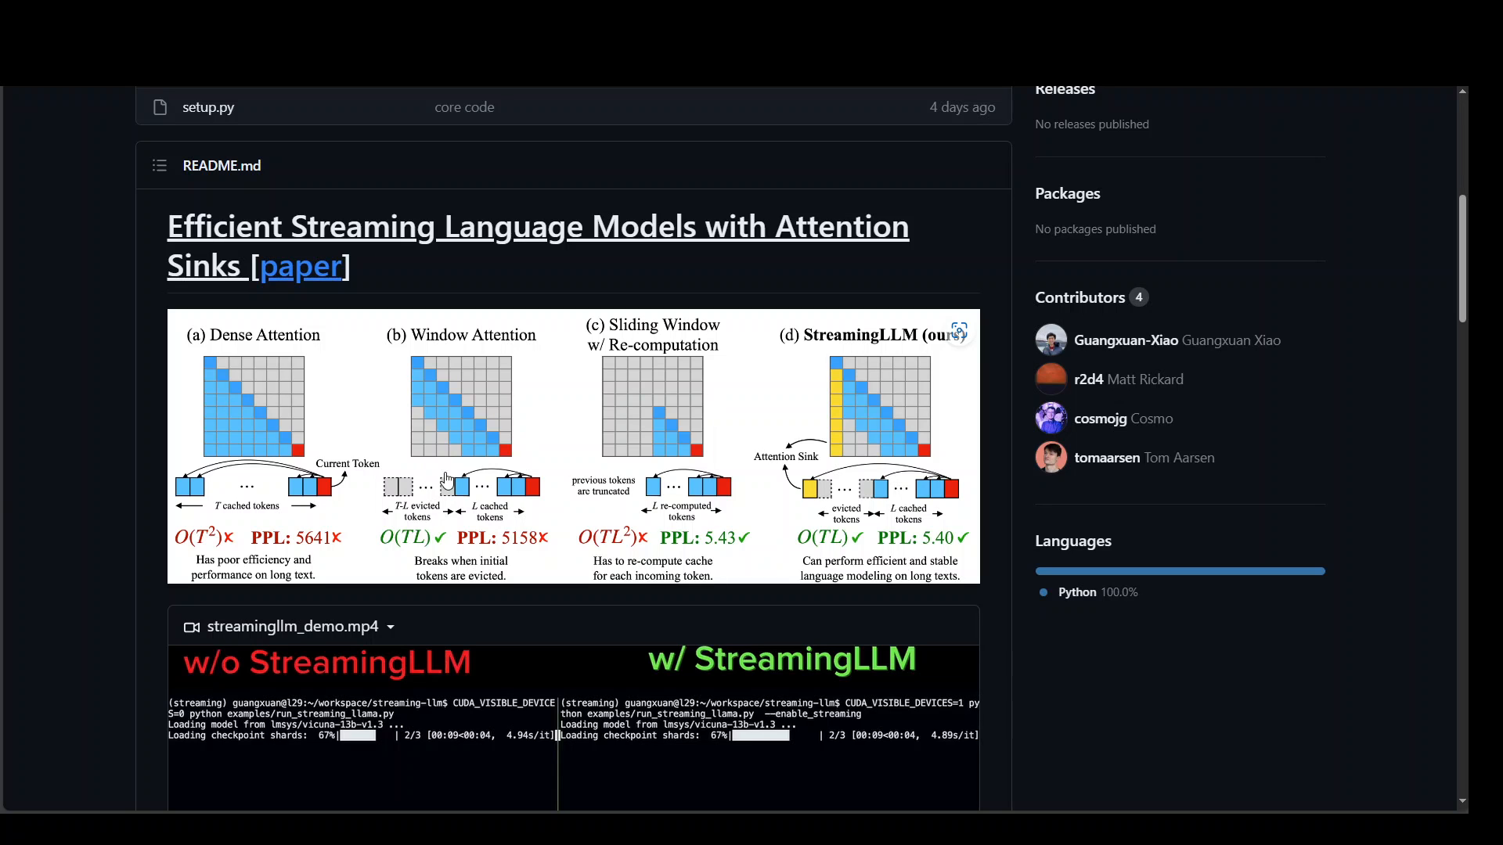
{"action": "scroll", "scroll_direction": "down", "scroll_amount": 3}
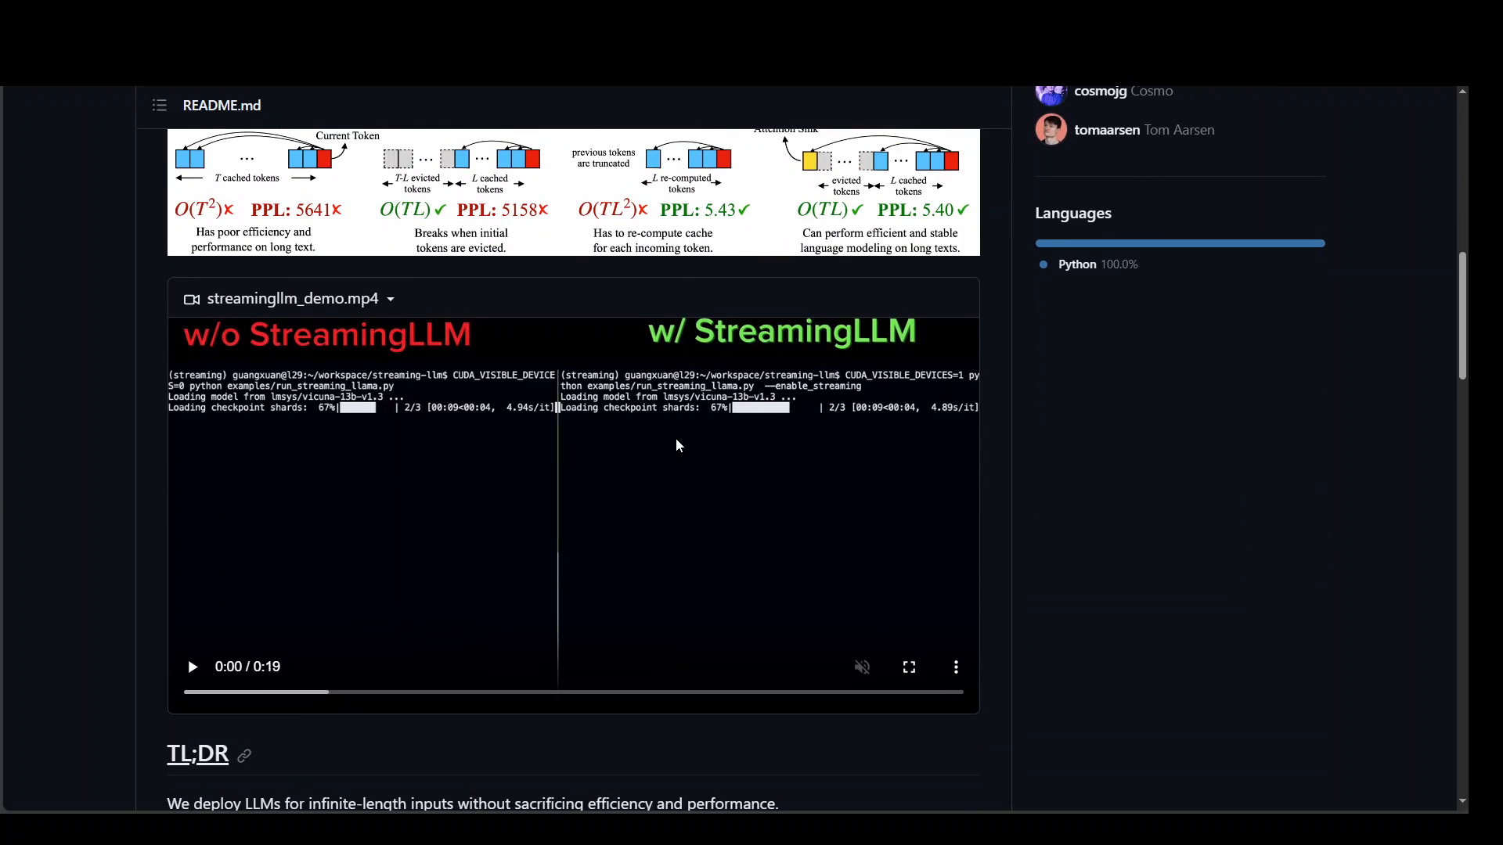
{"action": "mouse_move", "coordinate": [577, 507]}
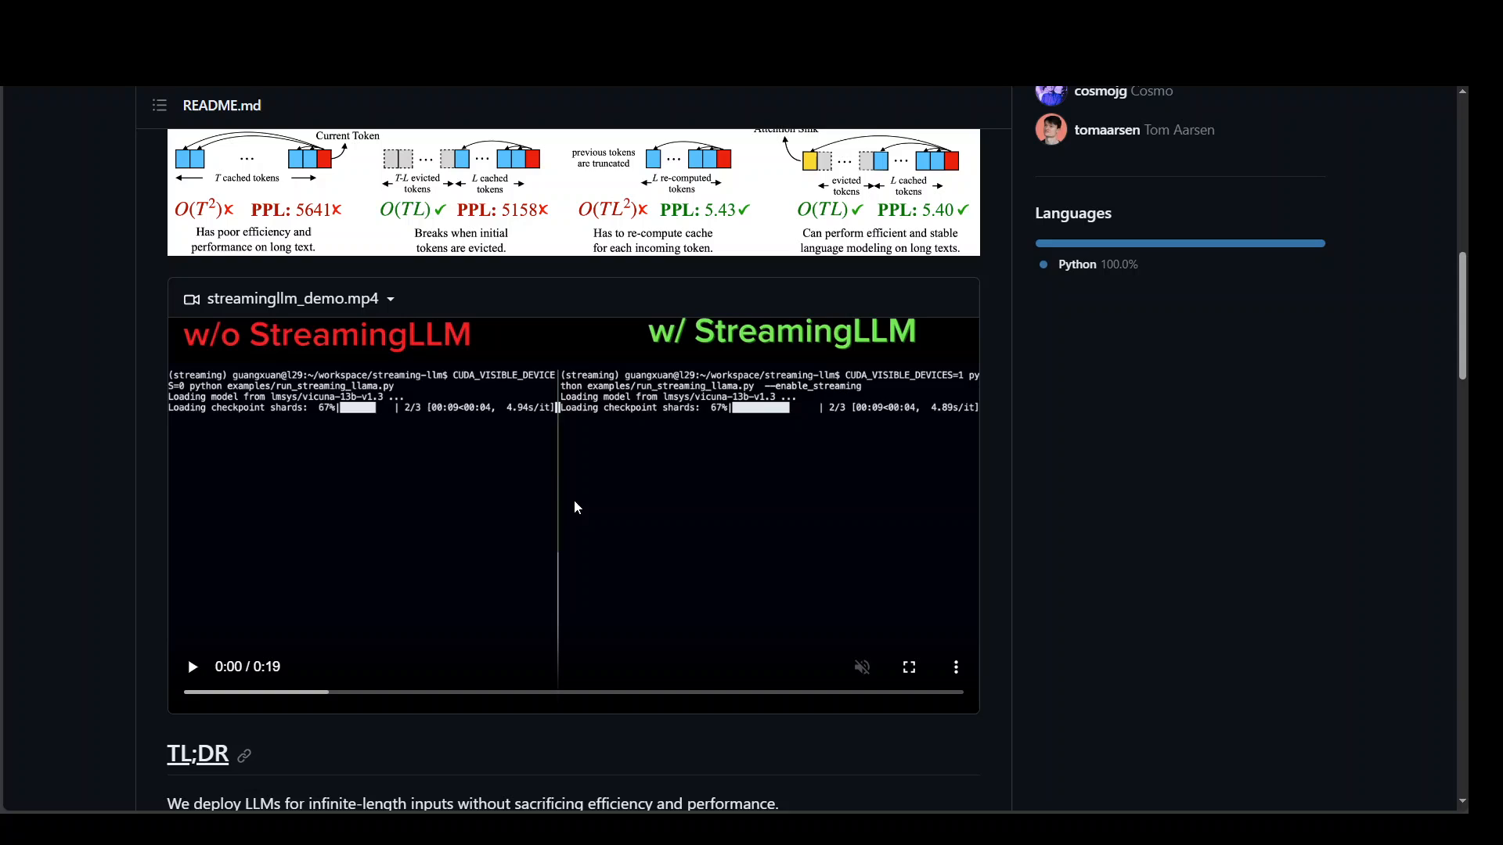
{"action": "mouse_move", "coordinate": [465, 356]}
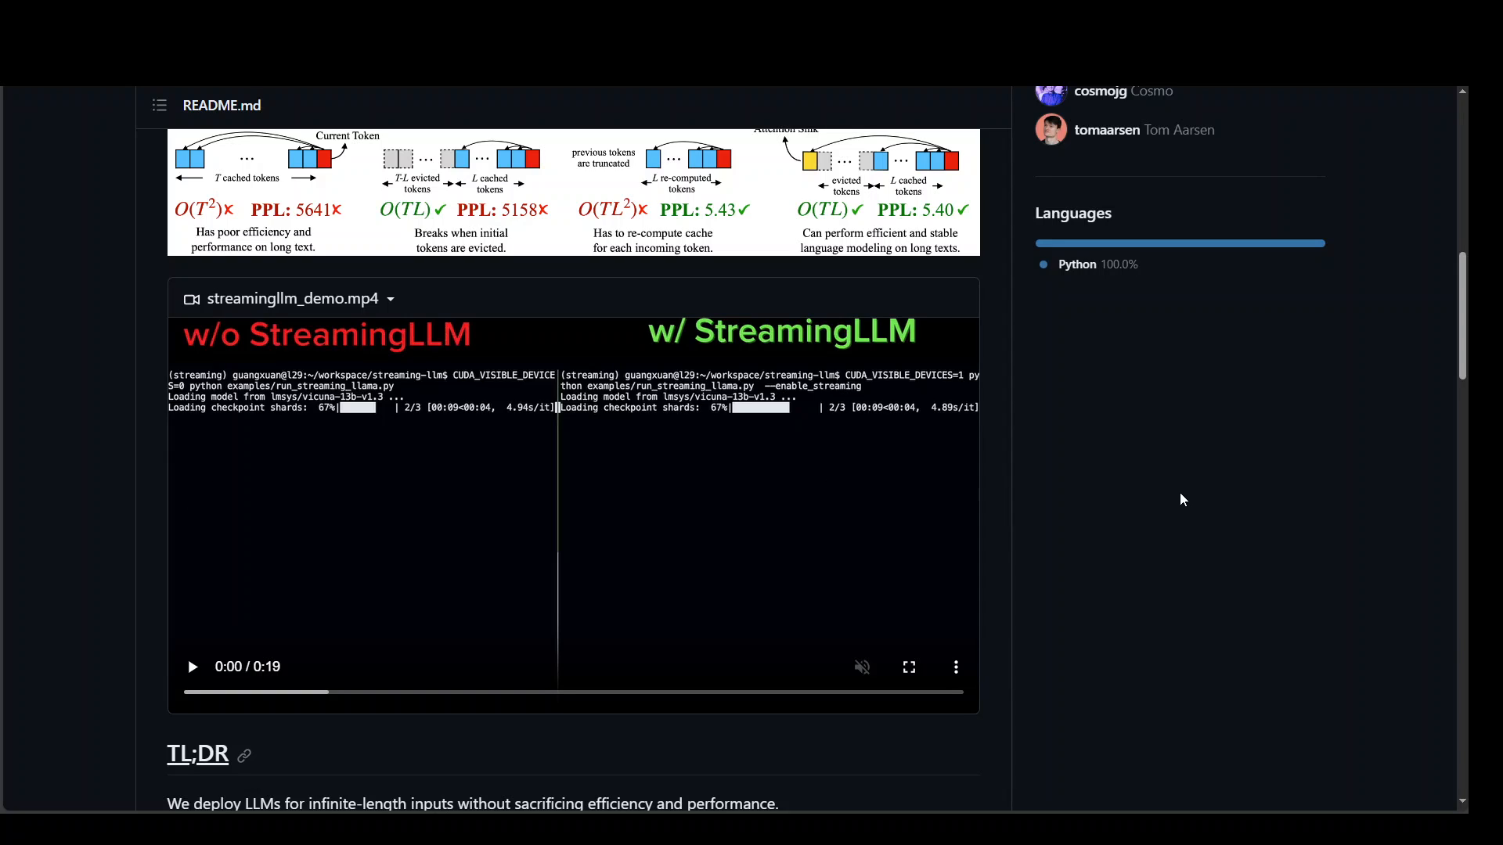
{"action": "mouse_move", "coordinate": [1142, 509]}
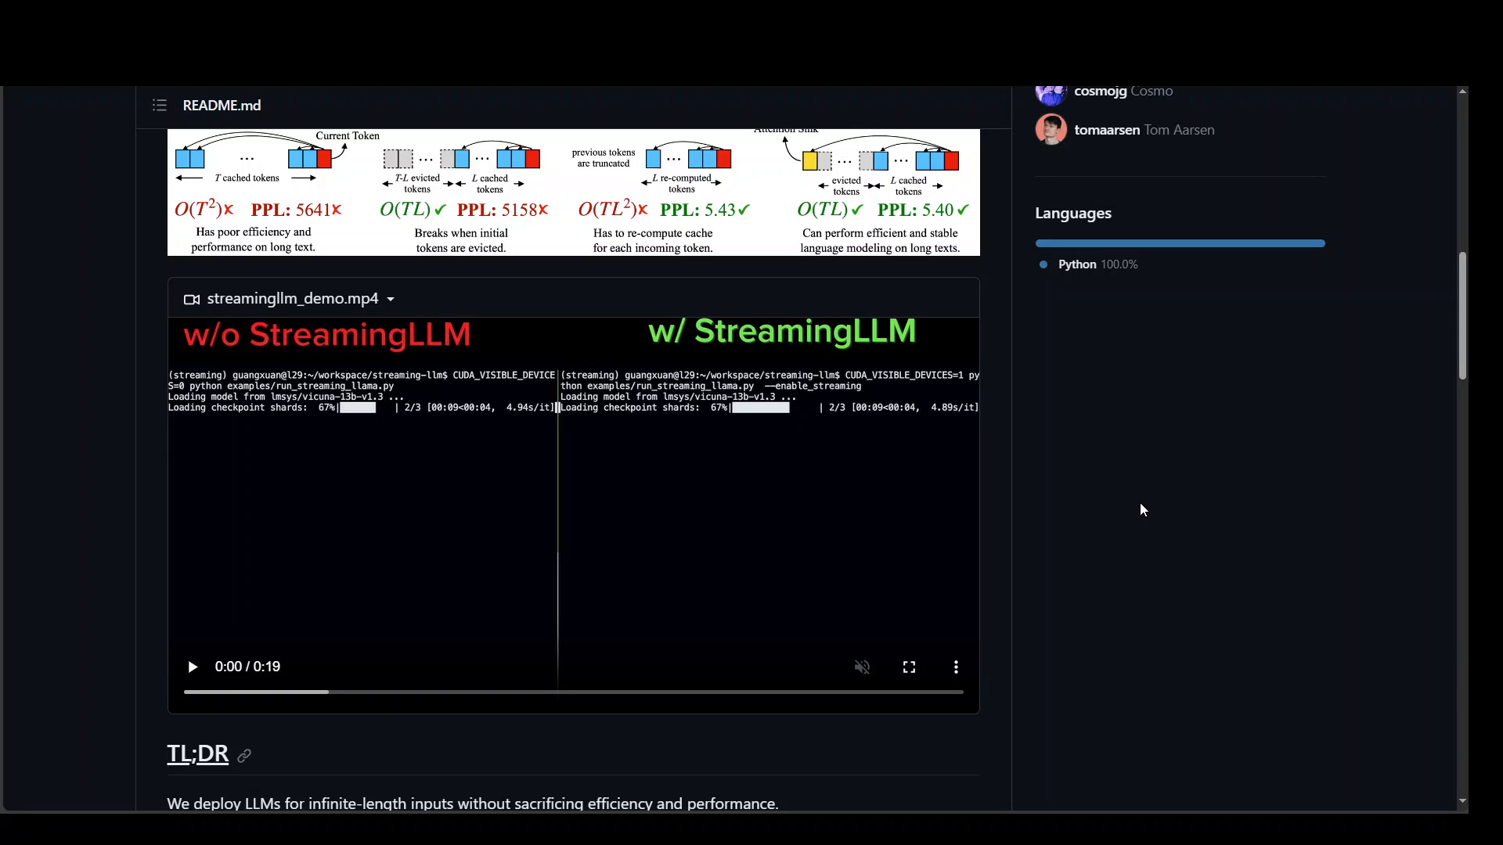
{"action": "mouse_move", "coordinate": [1112, 461]}
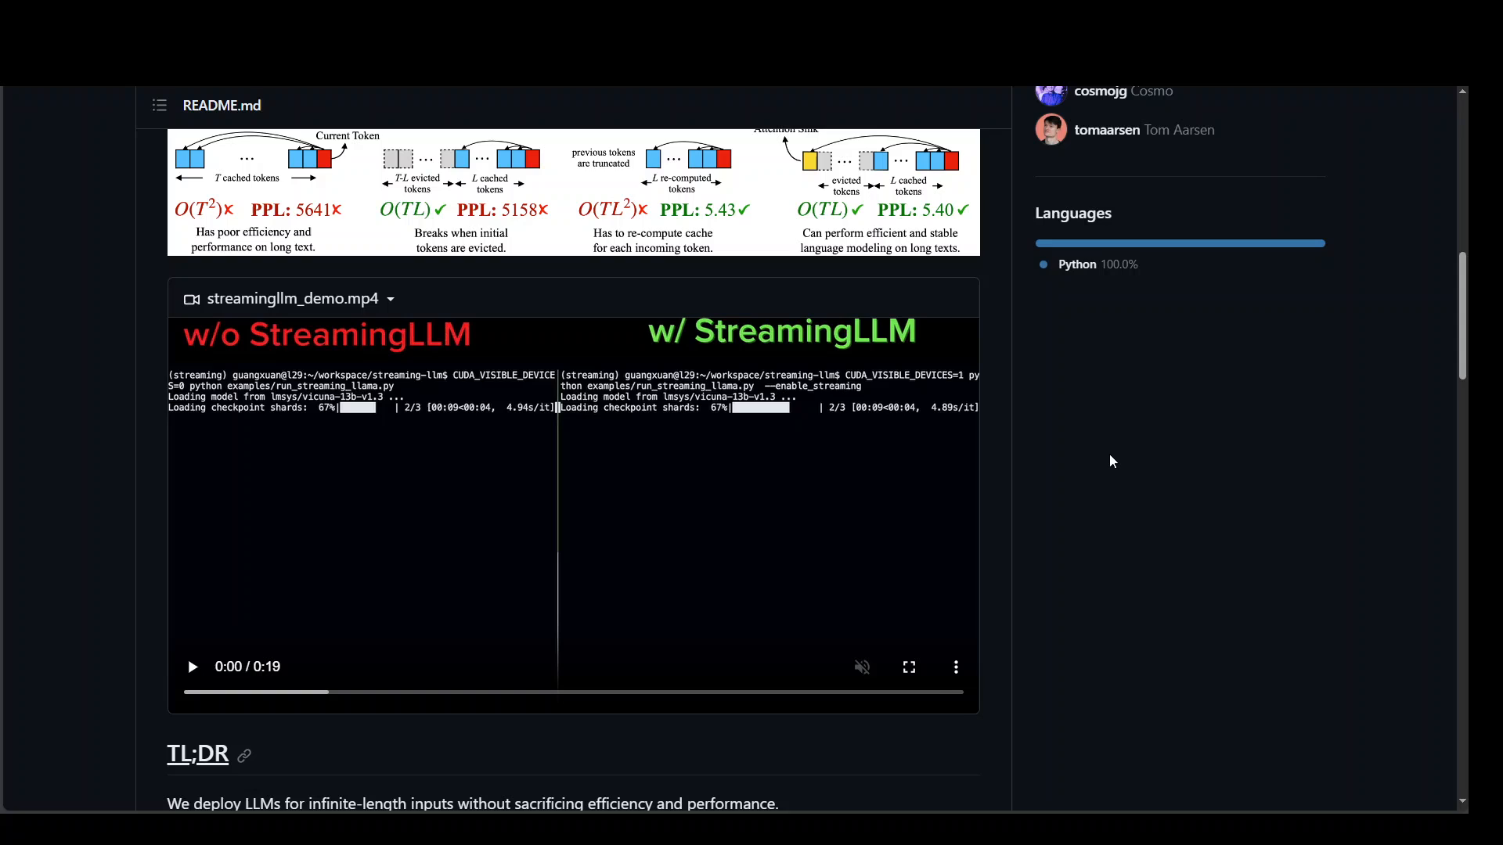
{"action": "mouse_move", "coordinate": [1110, 460]}
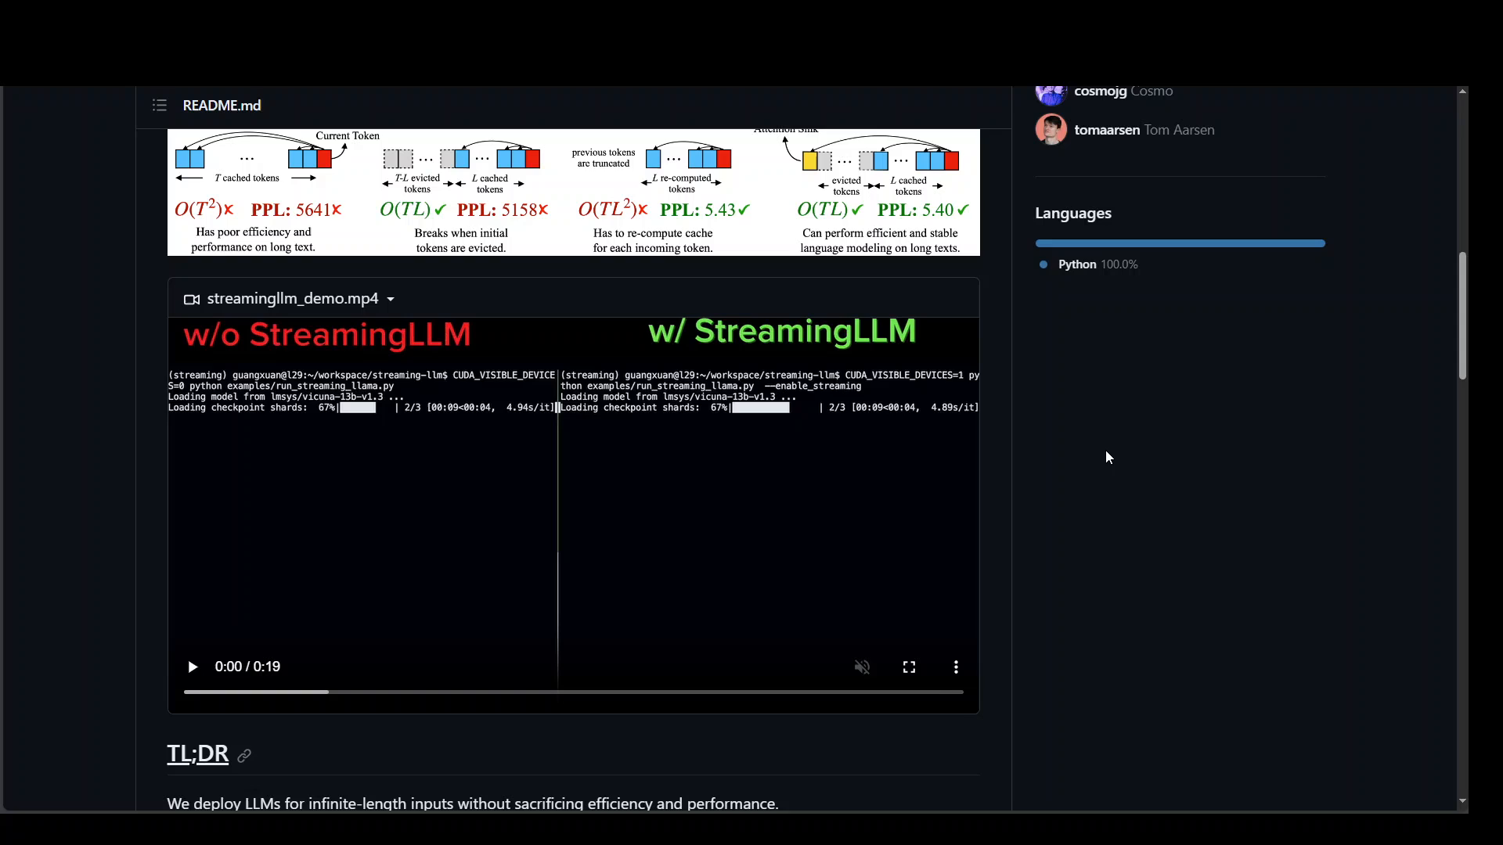
{"action": "mouse_move", "coordinate": [1101, 451]}
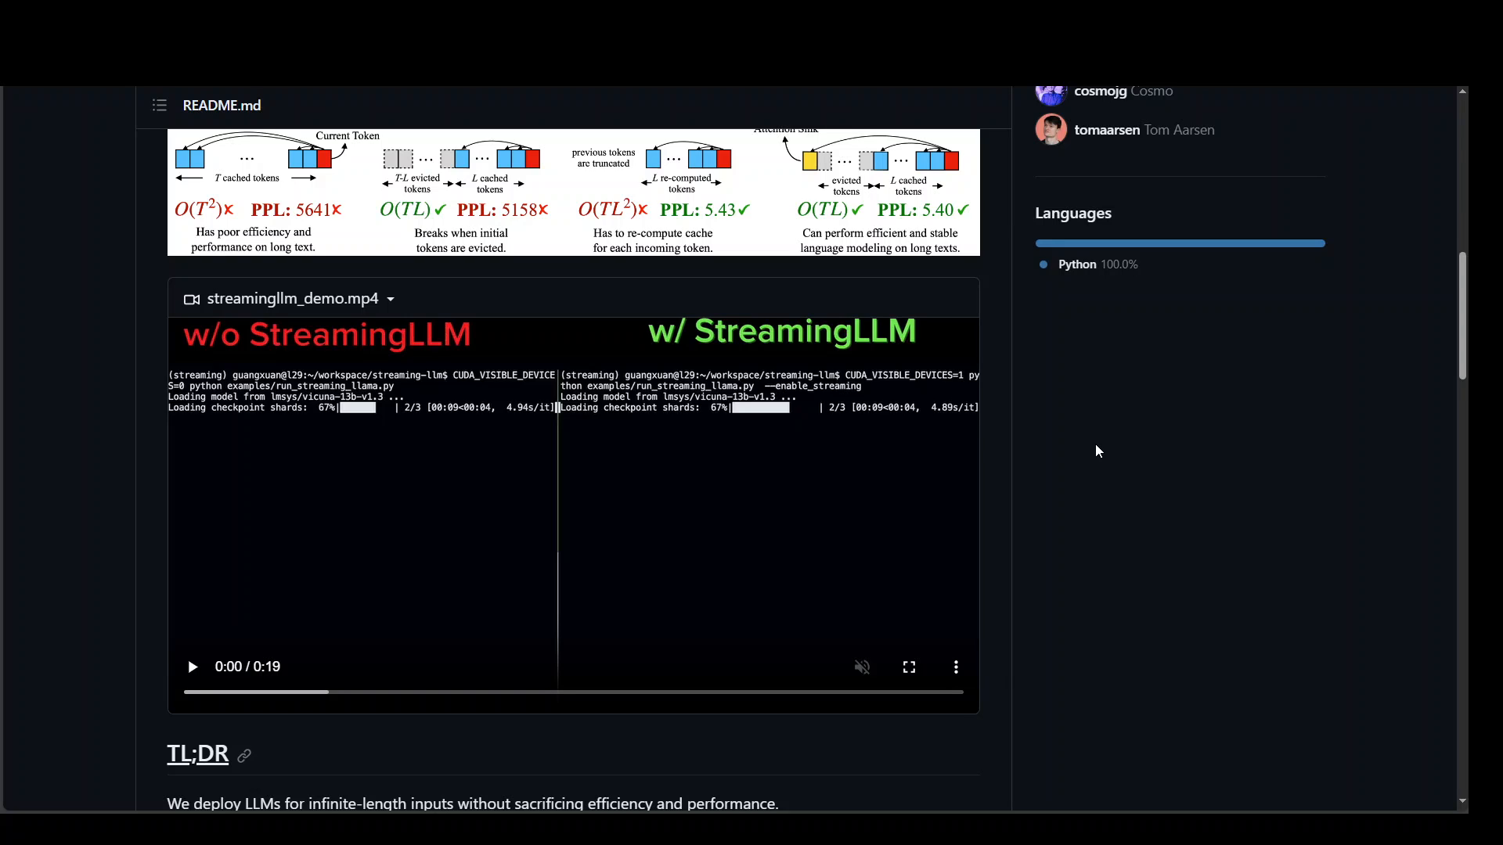
{"action": "mouse_move", "coordinate": [1089, 447]}
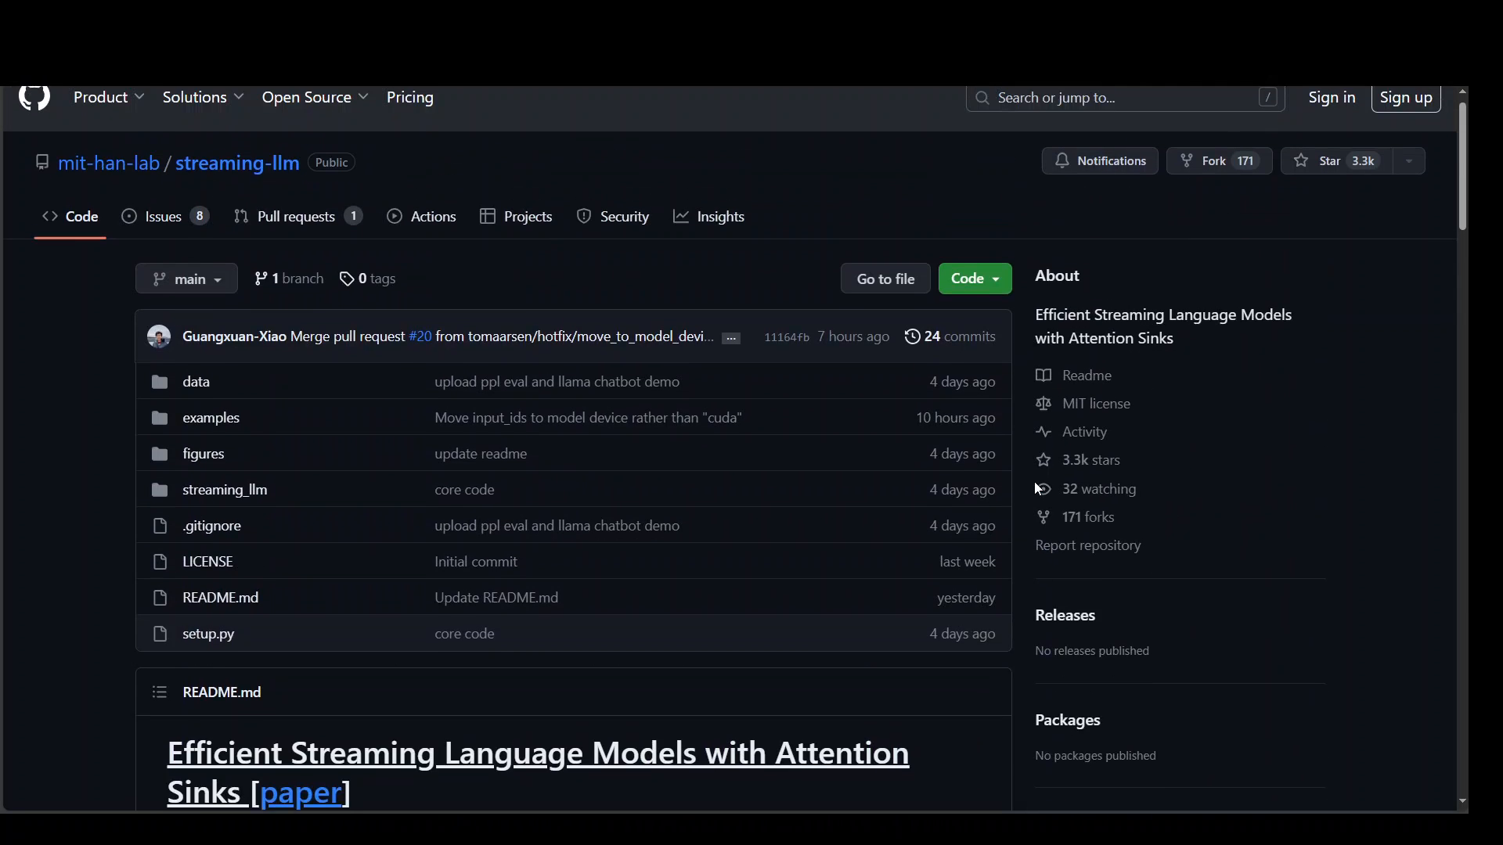
{"action": "left_click", "coordinate": [973, 278]}
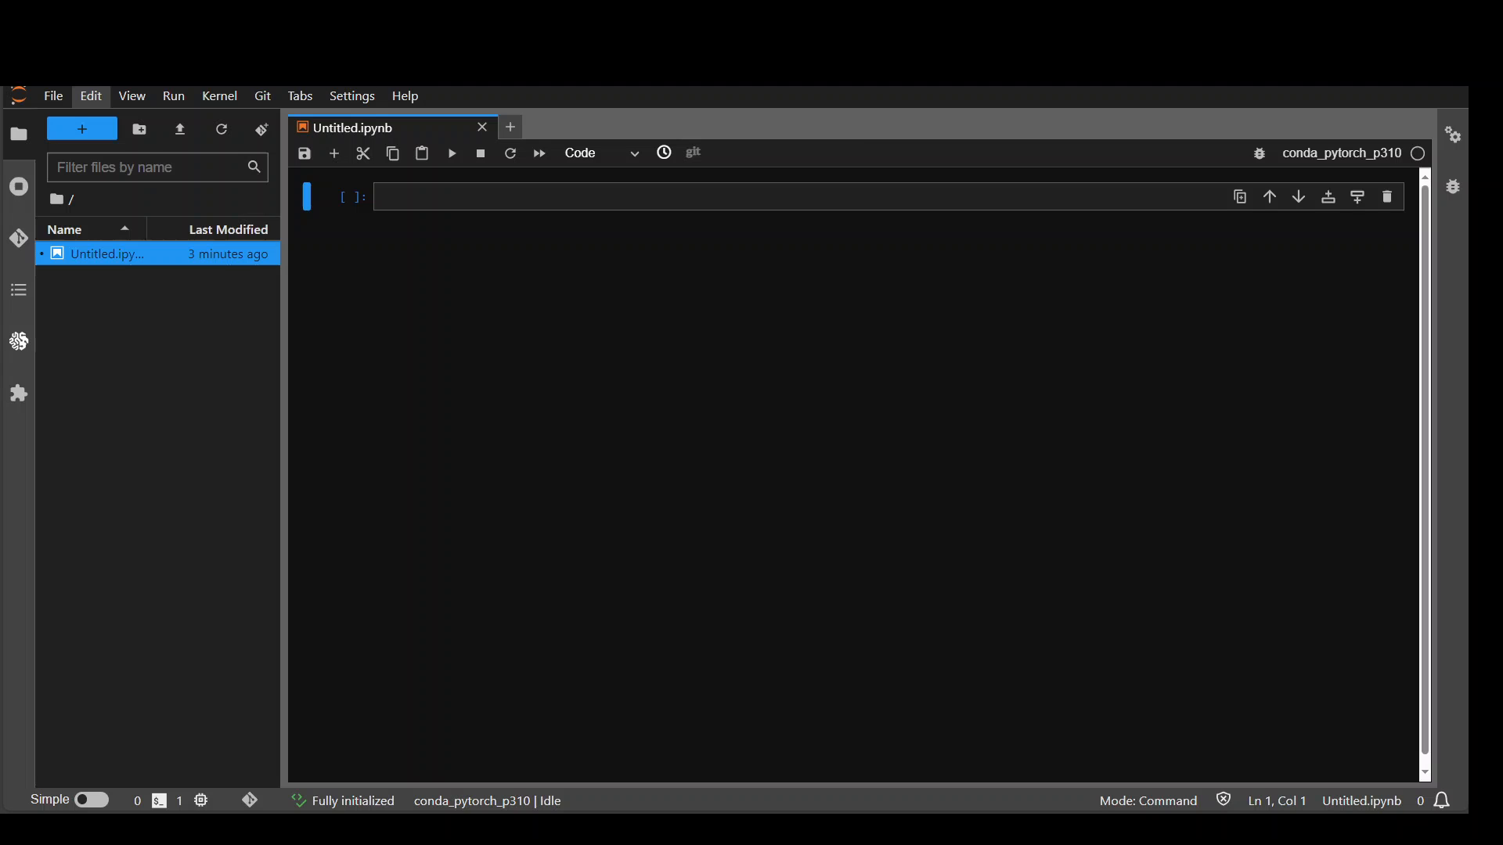
{"action": "left_click", "coordinate": [454, 193]}
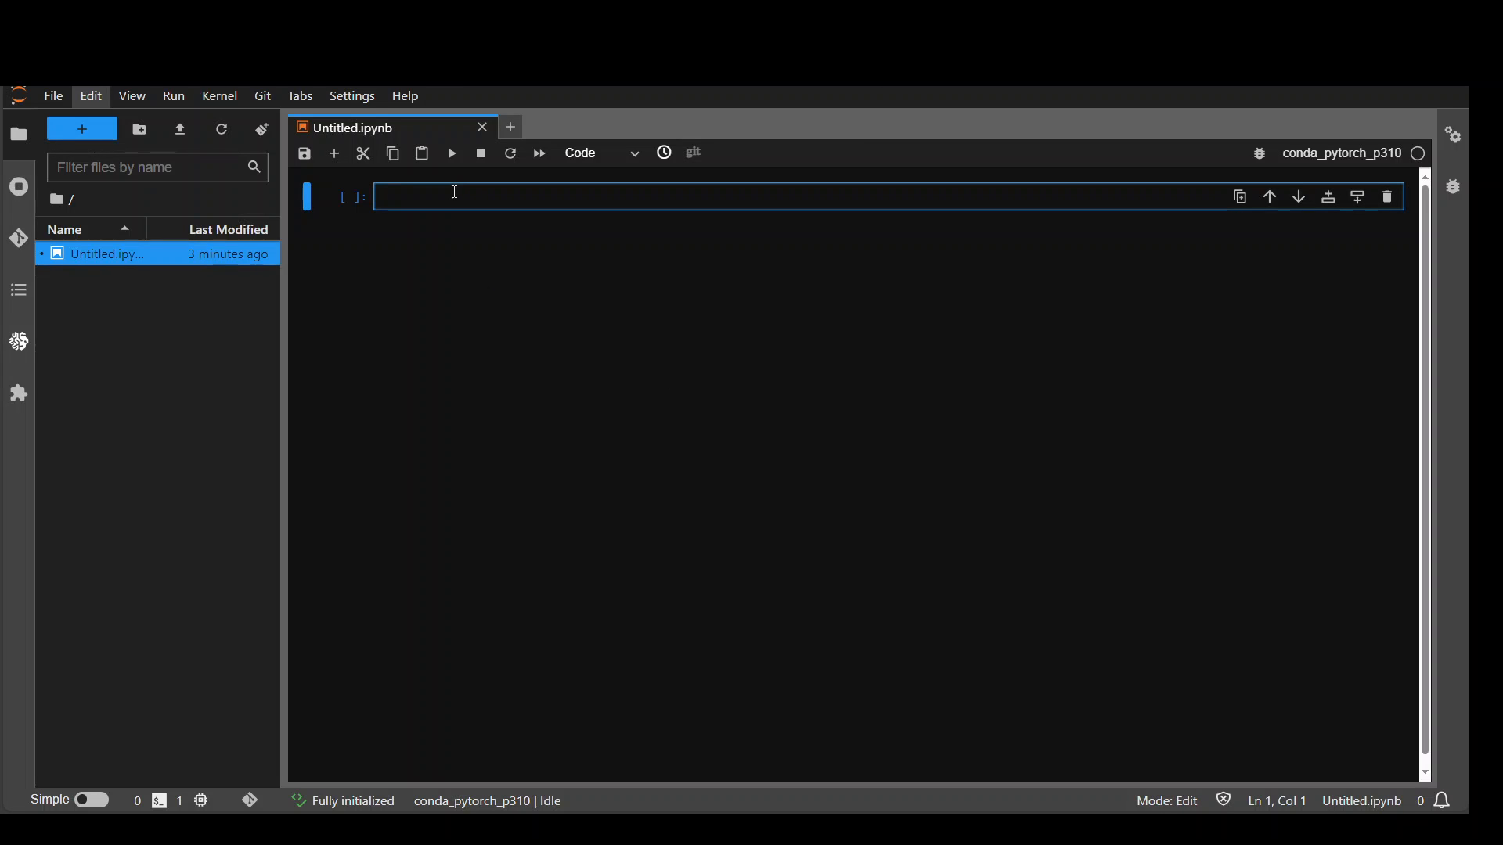
{"action": "type", "text": "!git clone"}
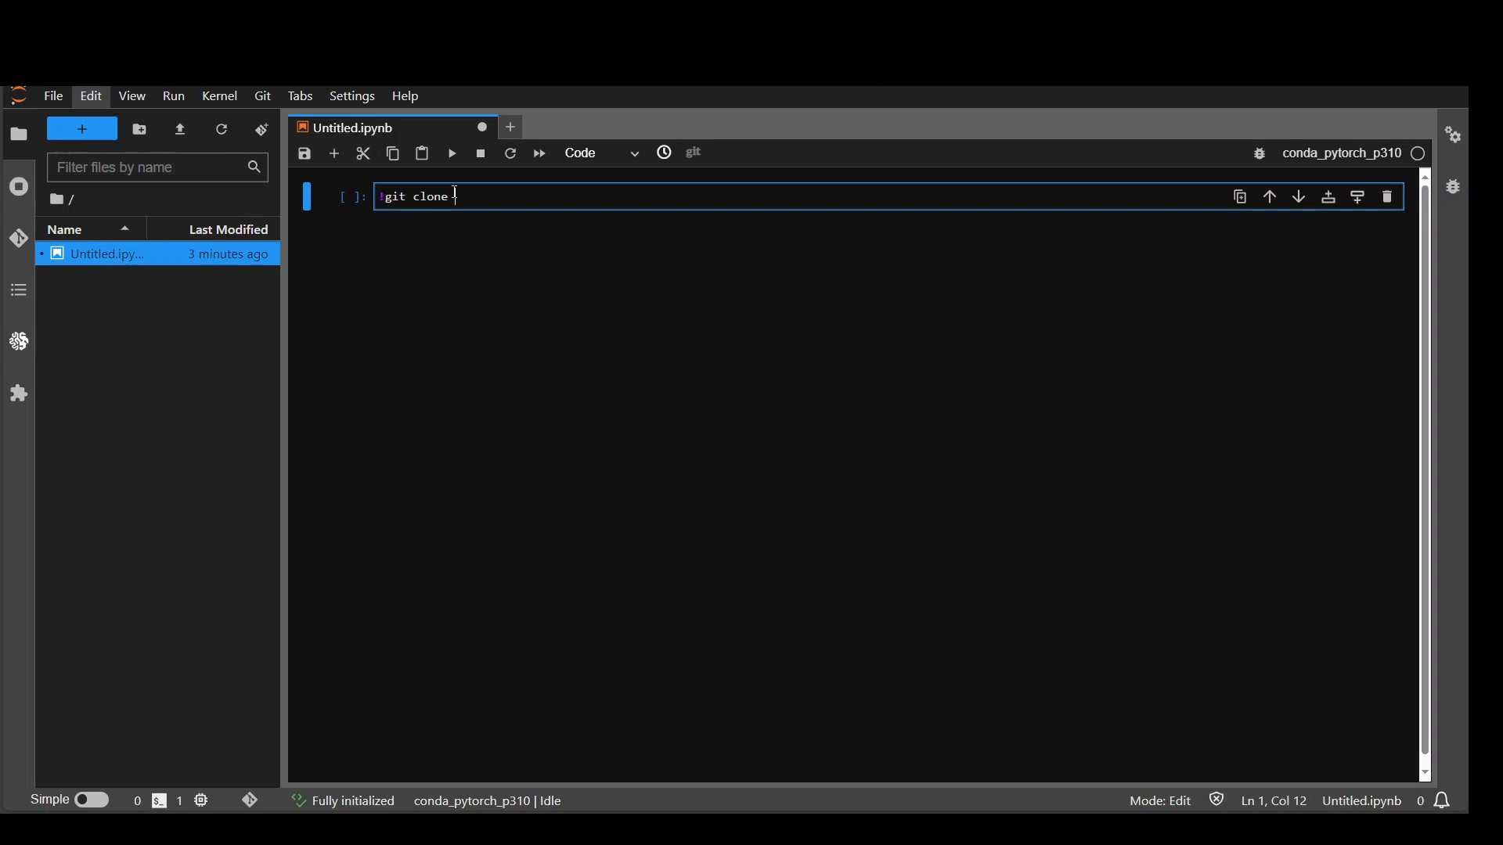
{"action": "type", "text": "https://github.com/mit-han-lab/streaming-llm.git"}
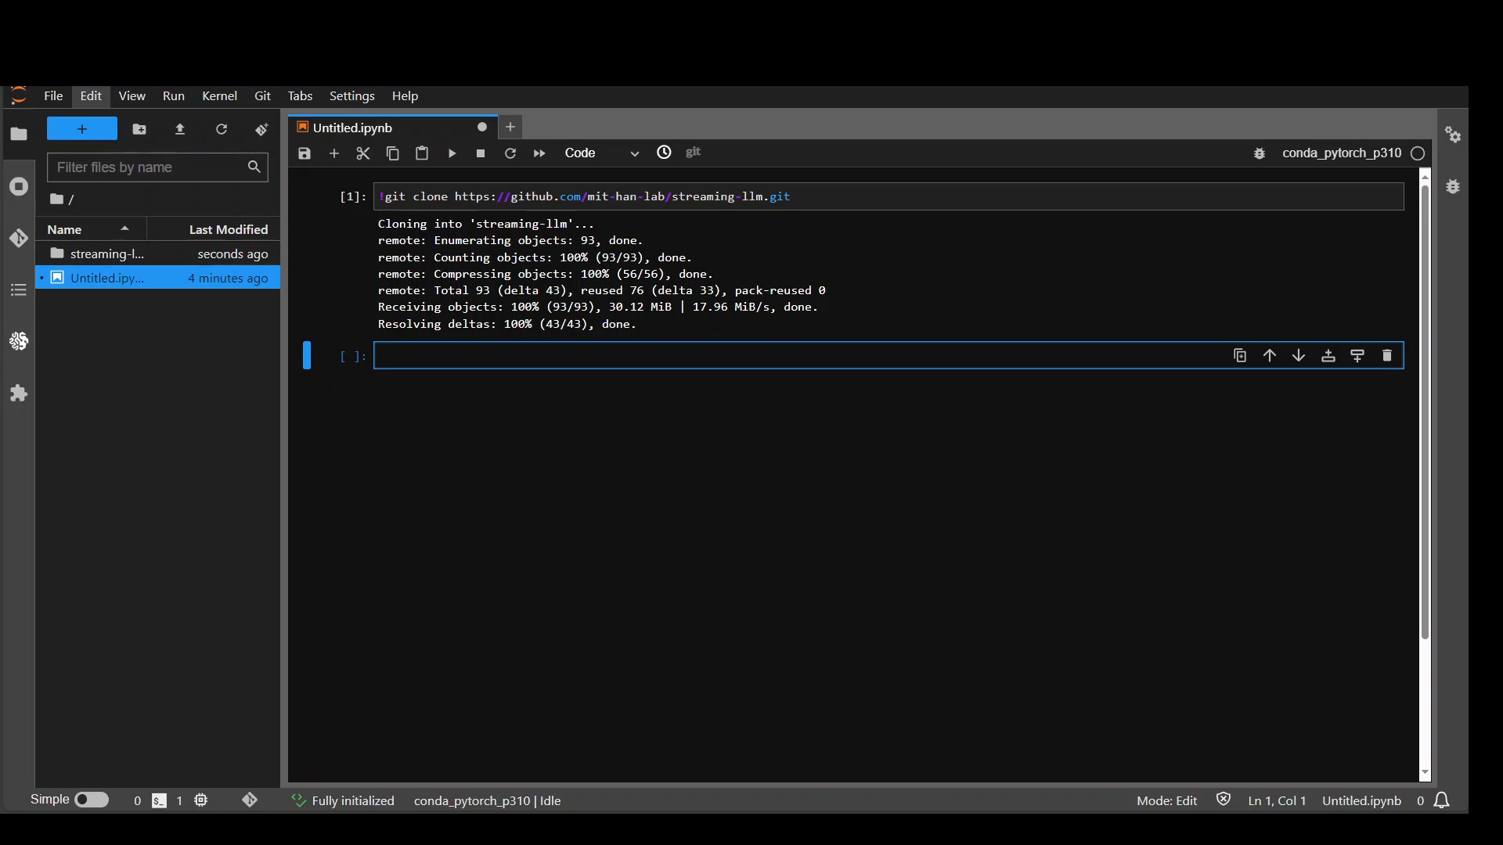
{"action": "mouse_move", "coordinate": [481, 467]}
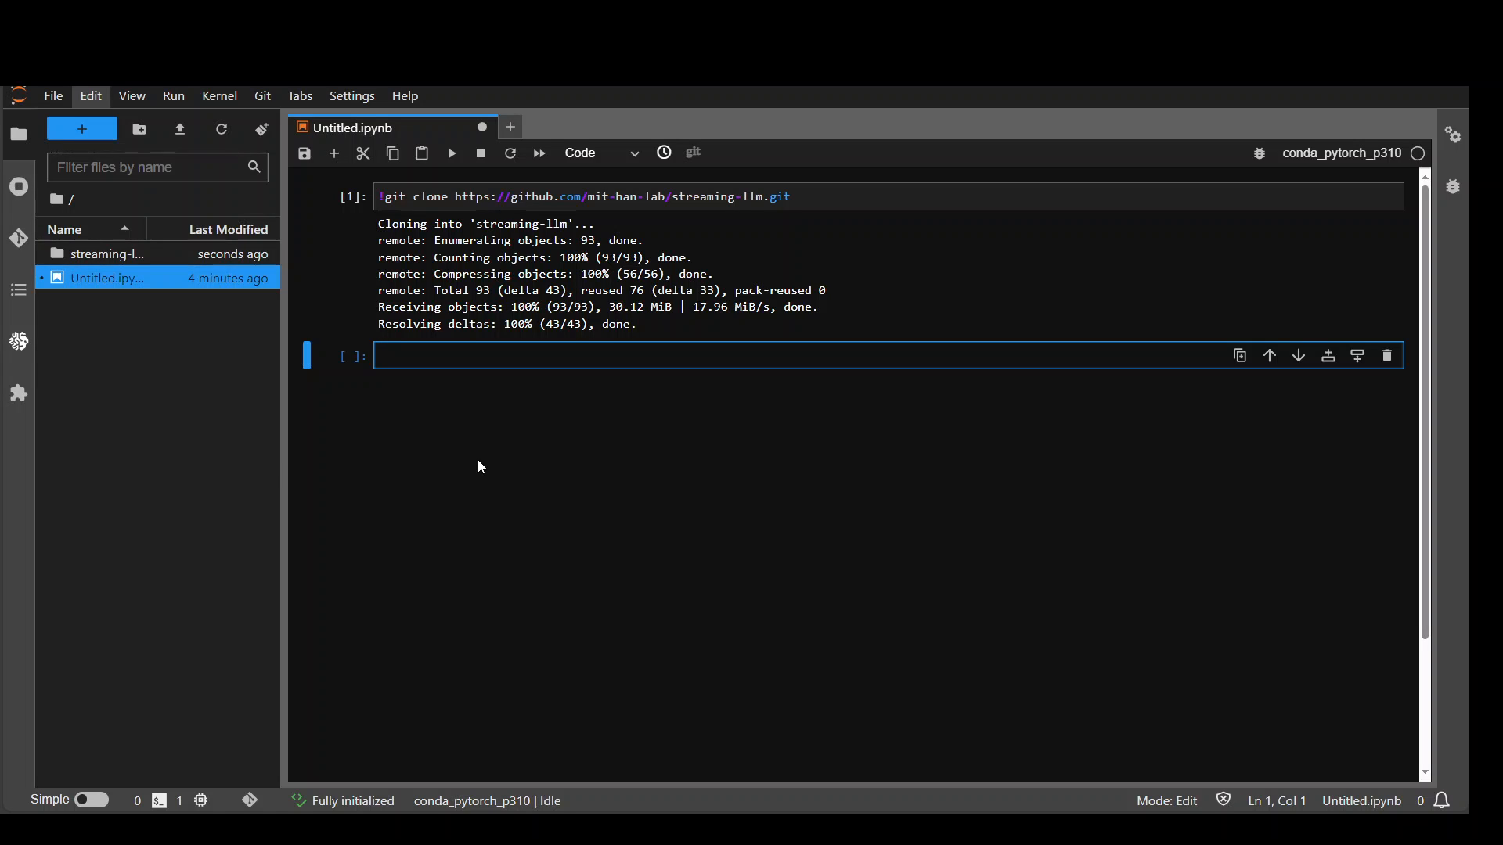
- Run a cell that changes directory into streaming-llm
{"action": "type", "text": "cd"}
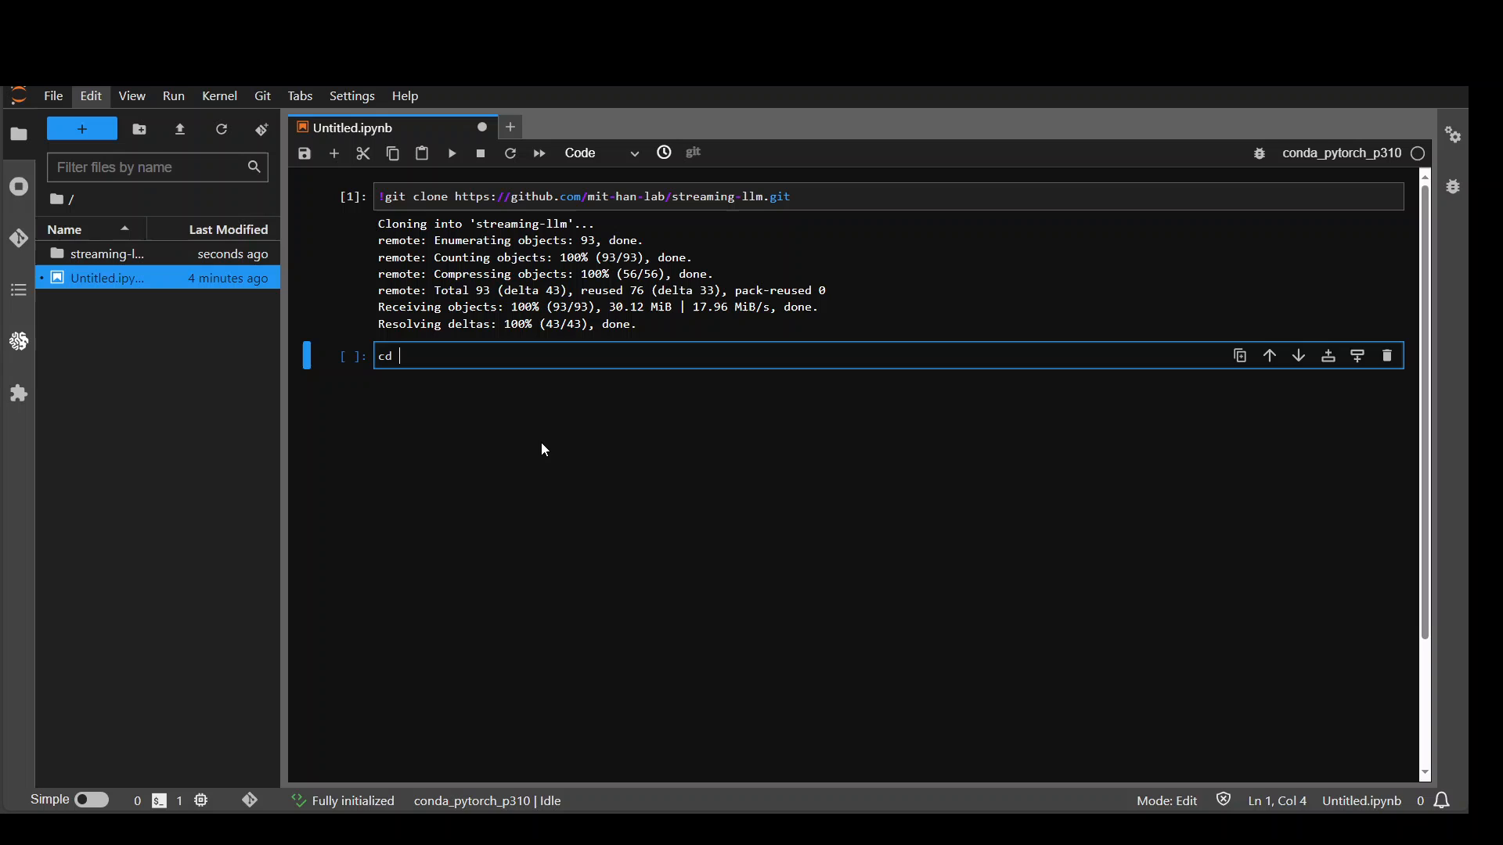
{"action": "type", "text": "stream"}
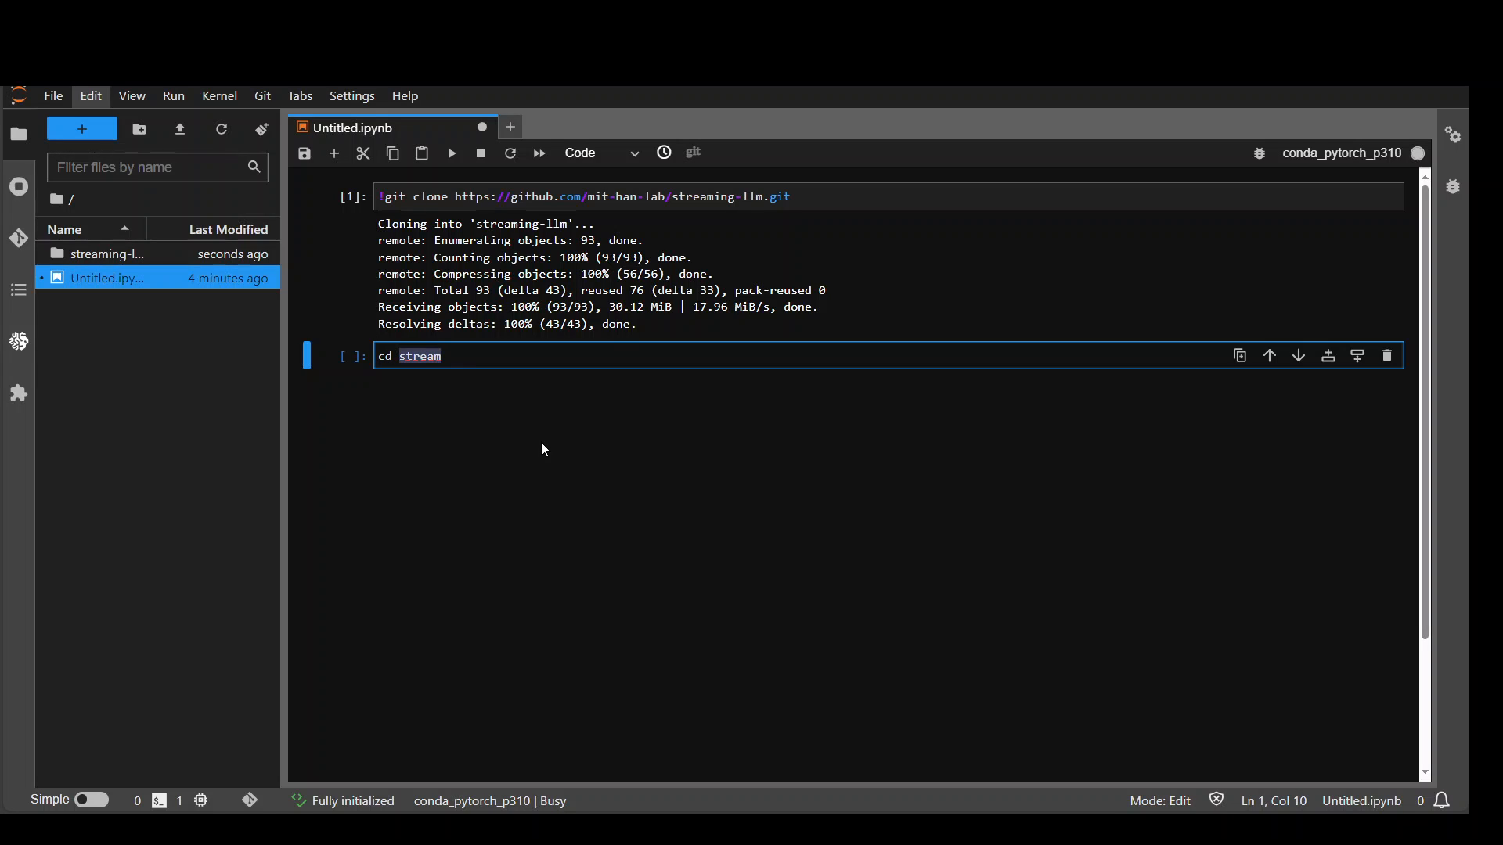
{"action": "type", "text": "ing-"}
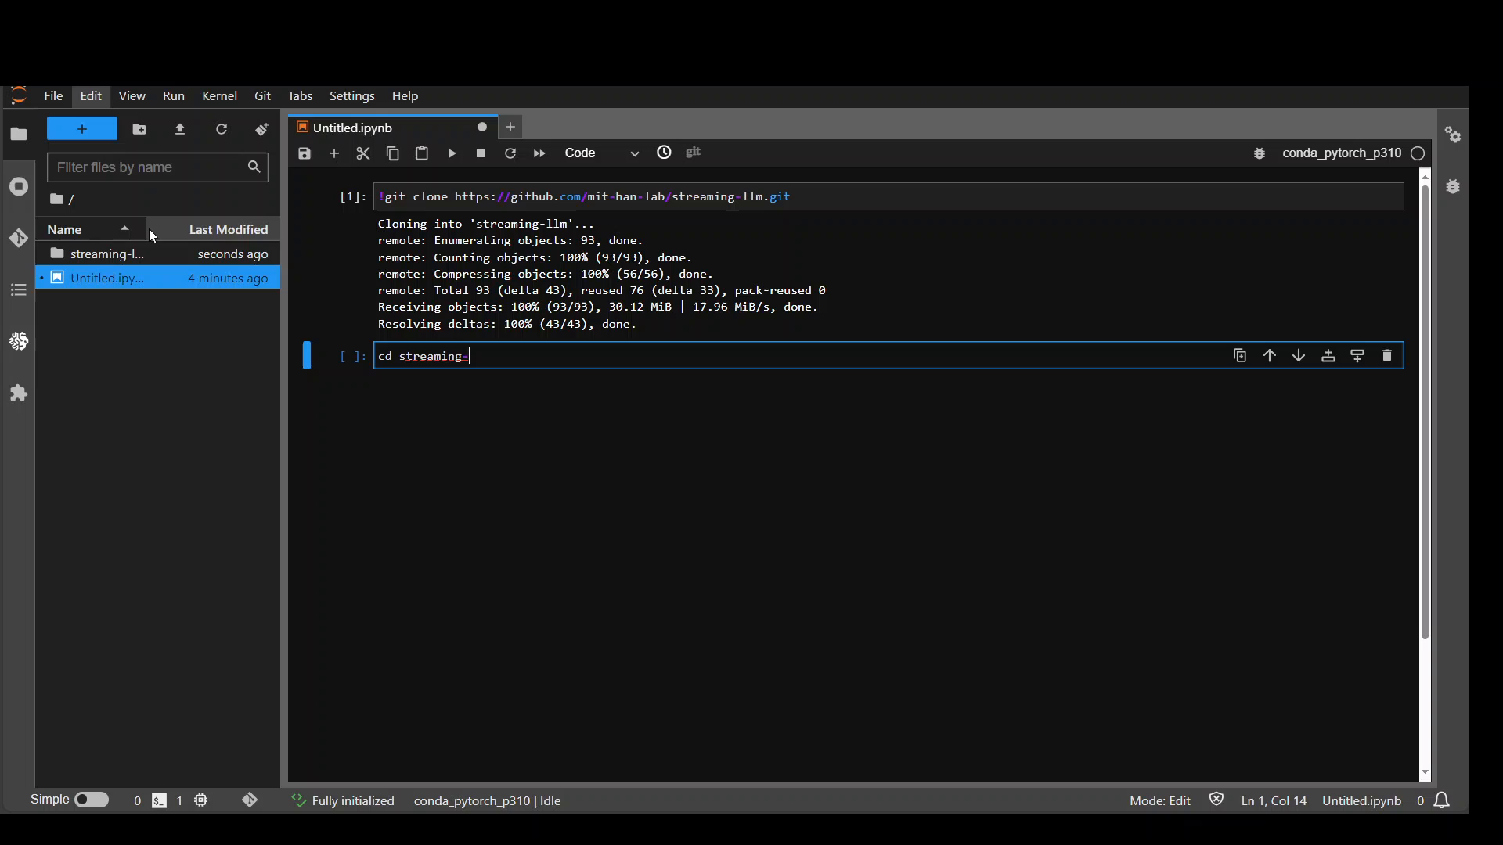
{"action": "mouse_move", "coordinate": [105, 266]}
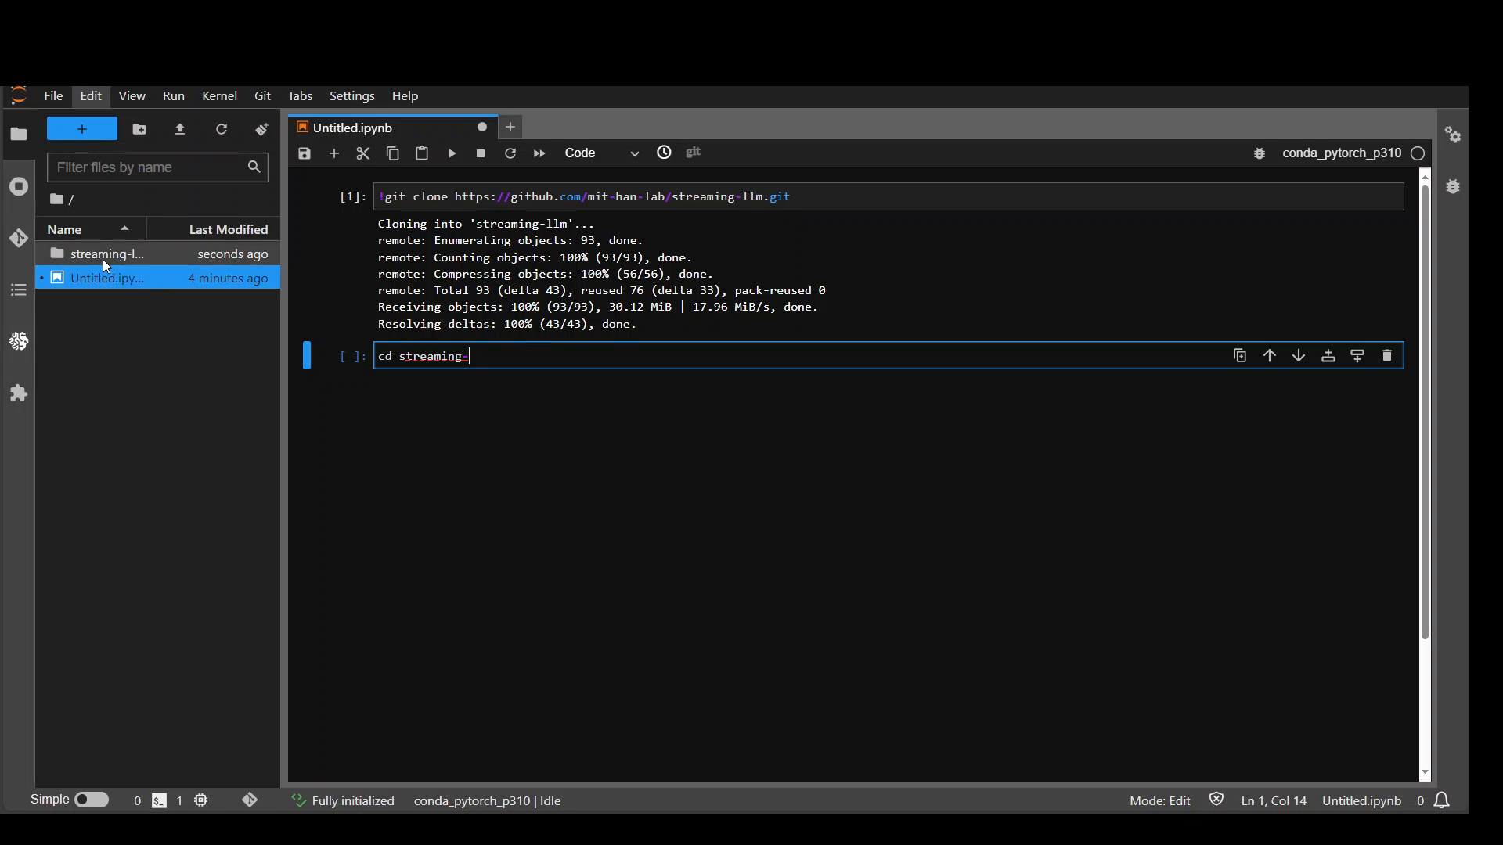
{"action": "type", "text": "llm"}
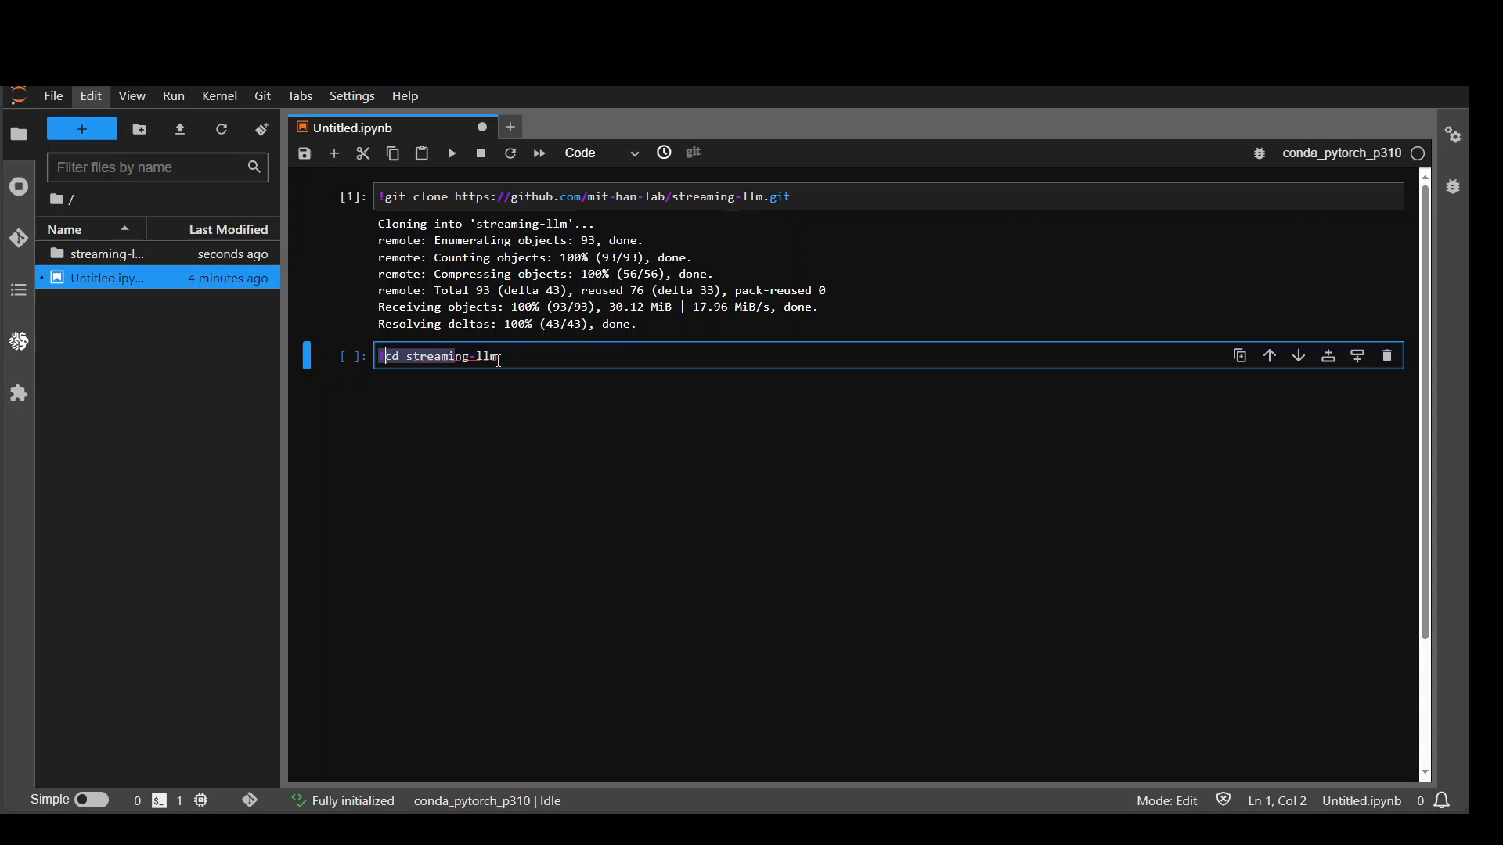
{"action": "left_click", "coordinate": [452, 152]}
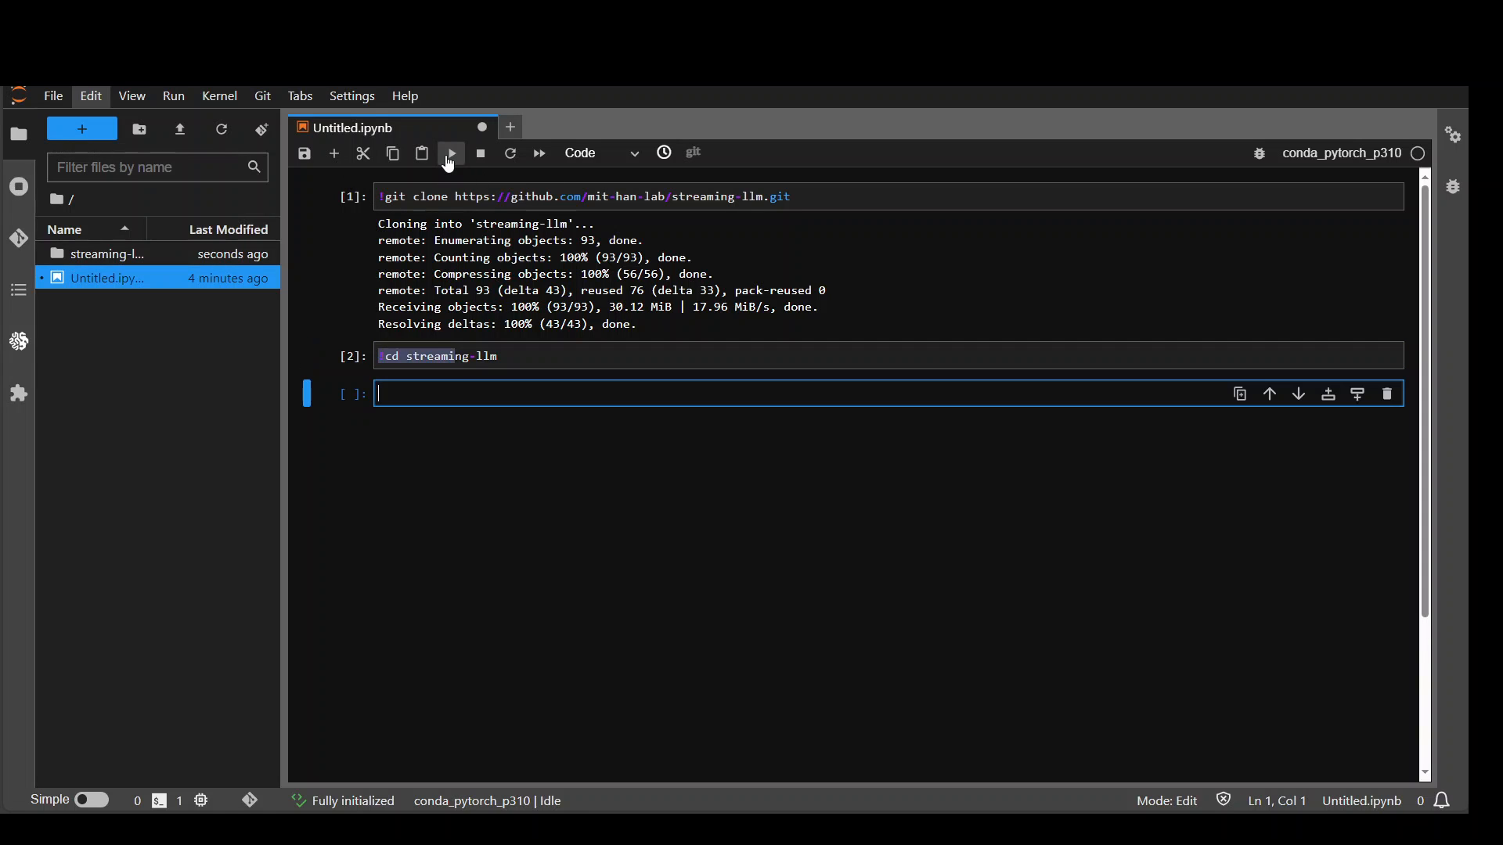
- Check the directory with !pwd, cd into streaming-llm, and list it with !ls -ltr
{"action": "type", "text": "!pw"}
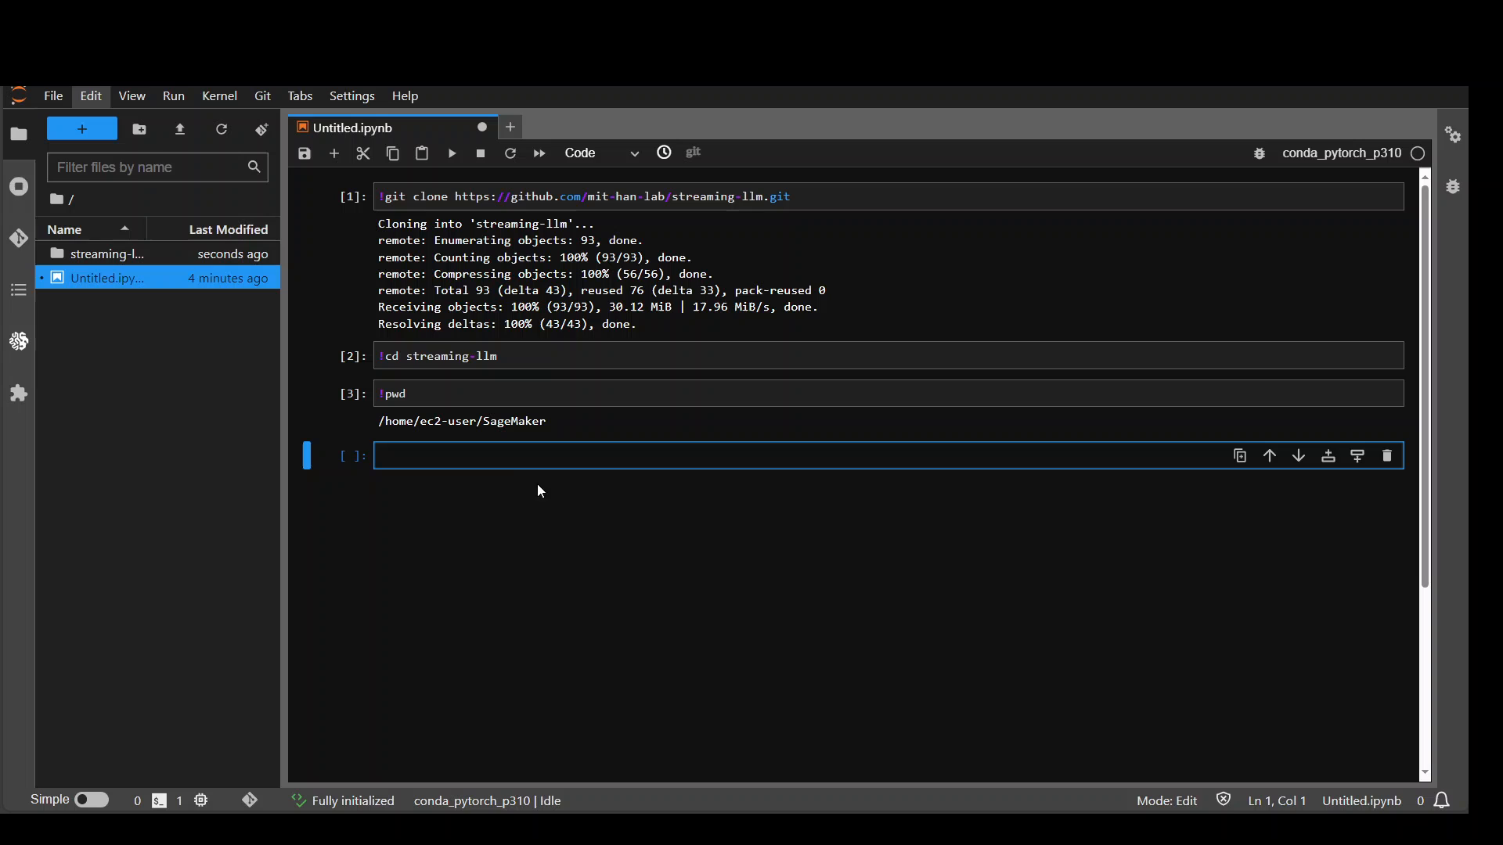
{"action": "type", "text": "d"}
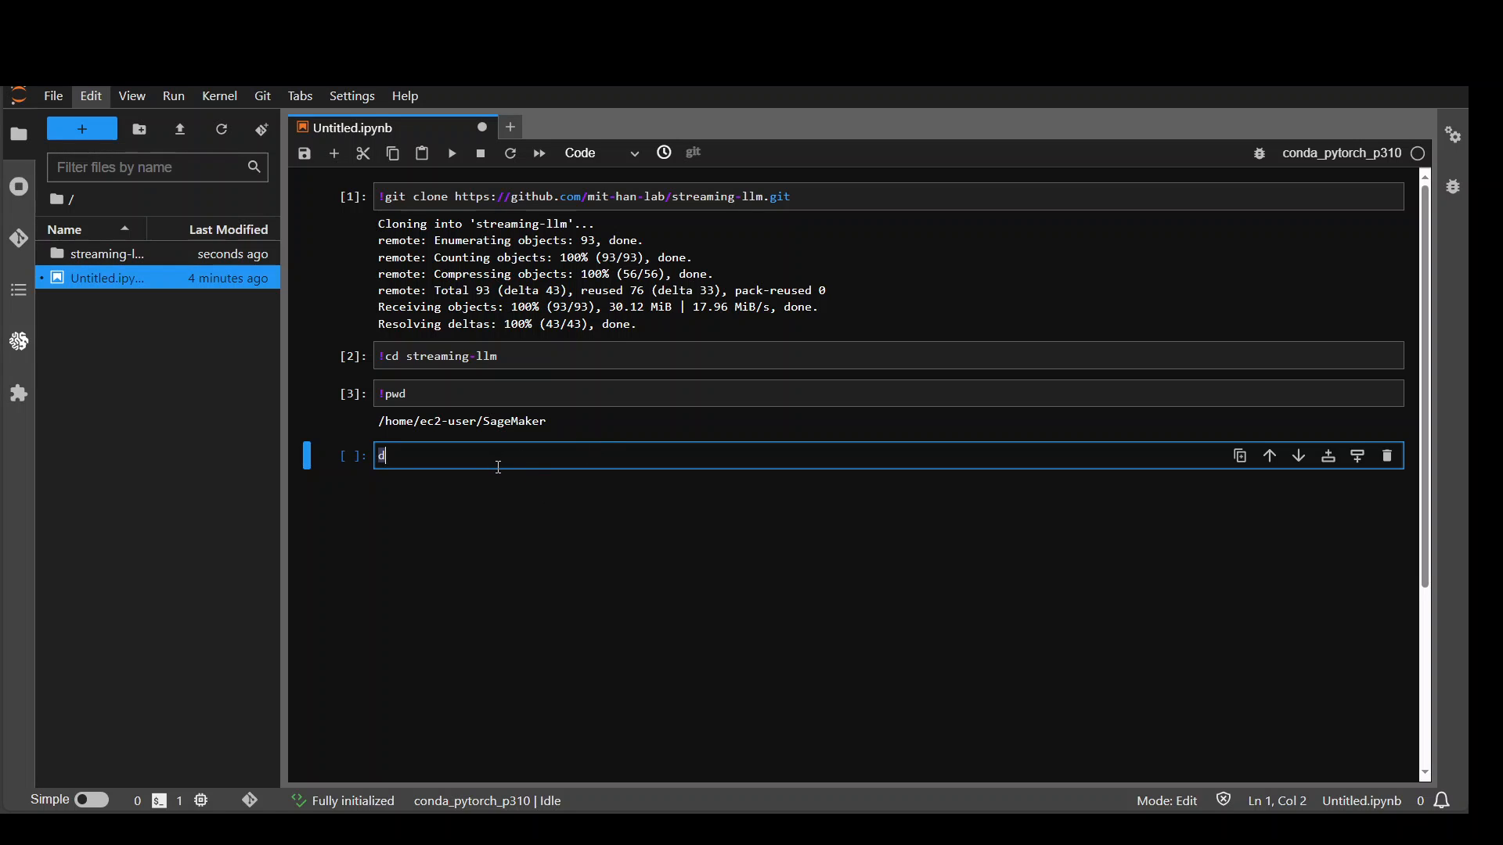
{"action": "type", "text": "cd straming-llm"}
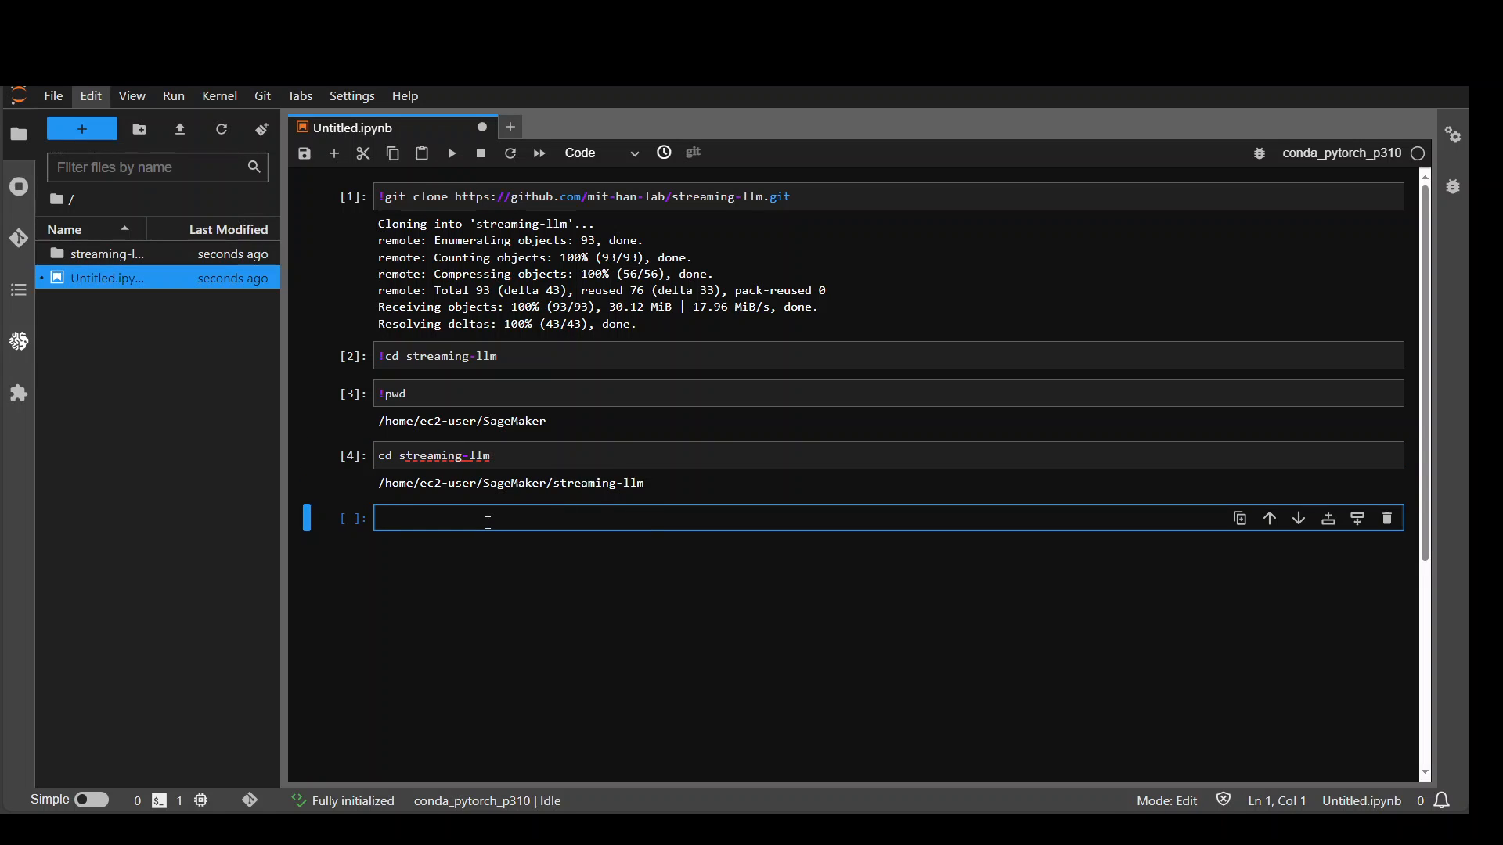
{"action": "type", "text": "ls ltr"}
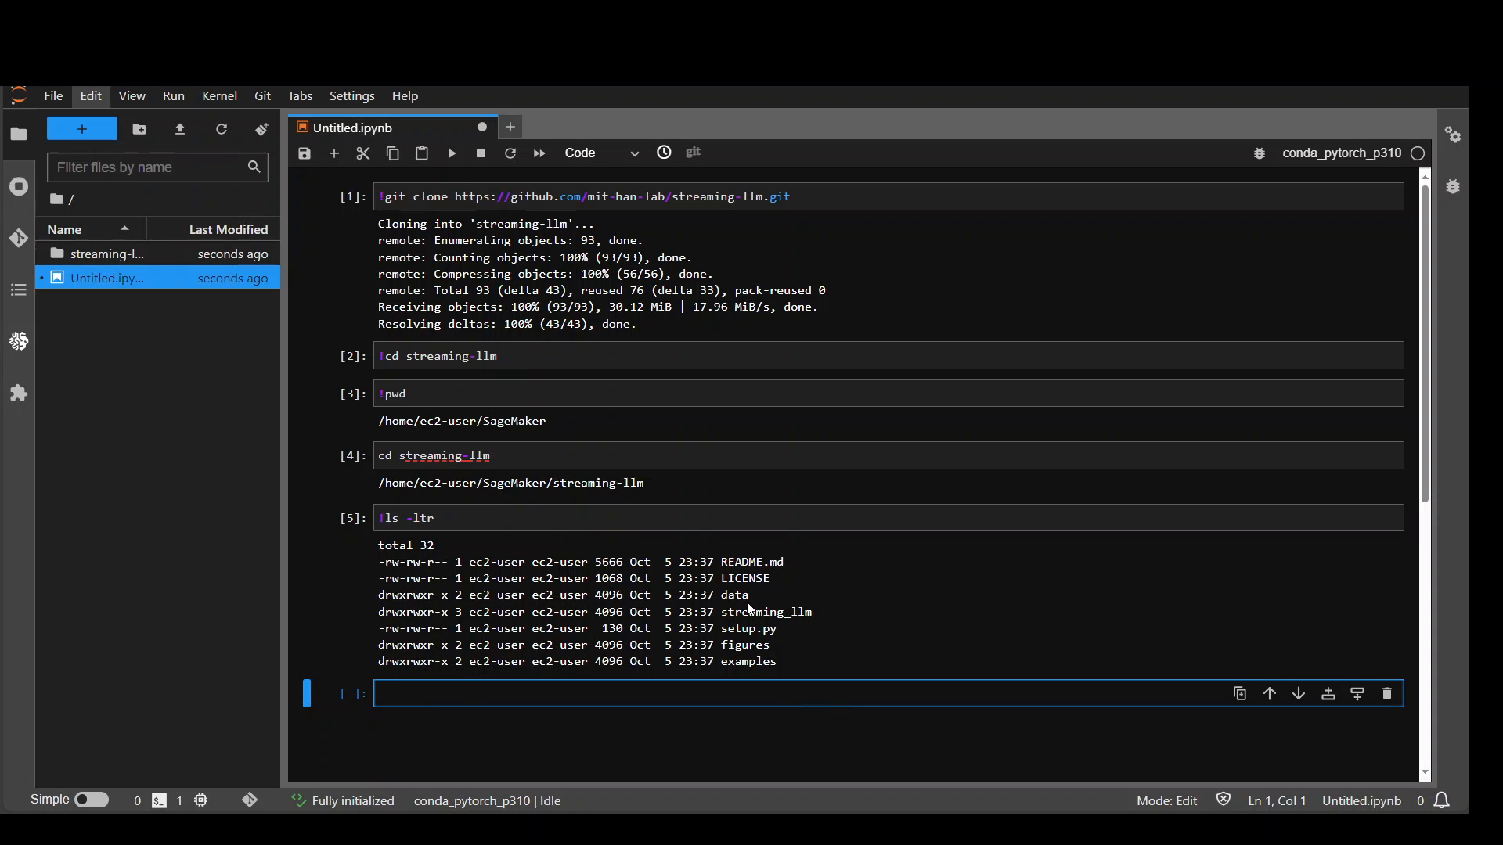
- Pip install torch, torchvision, torchaudio, then transformers==4.33.0 with accelerate, datasets, evaluate, wandb and more
{"action": "type", "text": "!pip install torch torchvision torchaudio"}
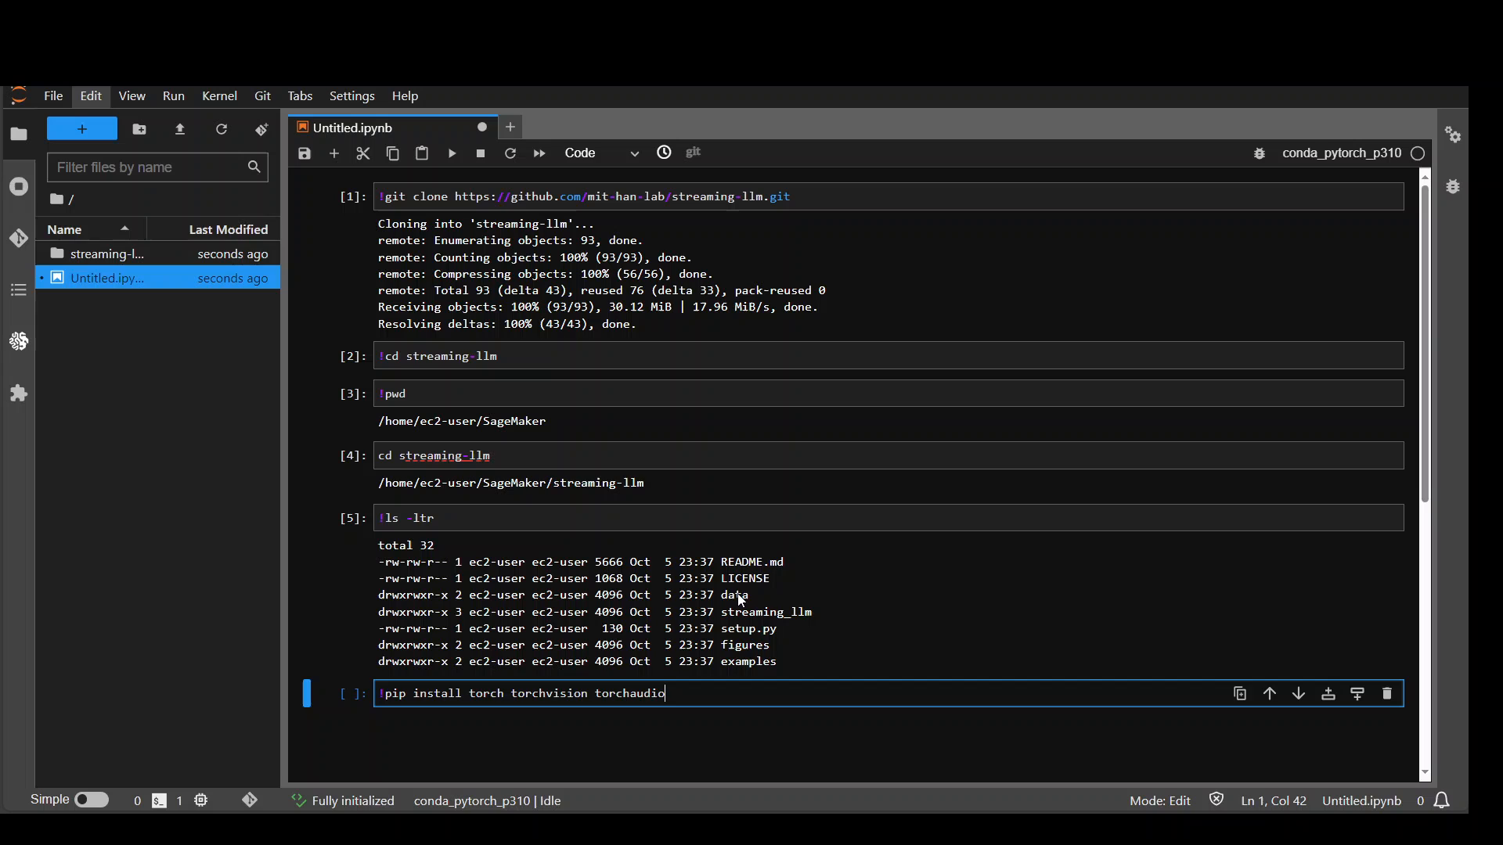
{"action": "scroll", "scroll_direction": "down", "scroll_amount": 3}
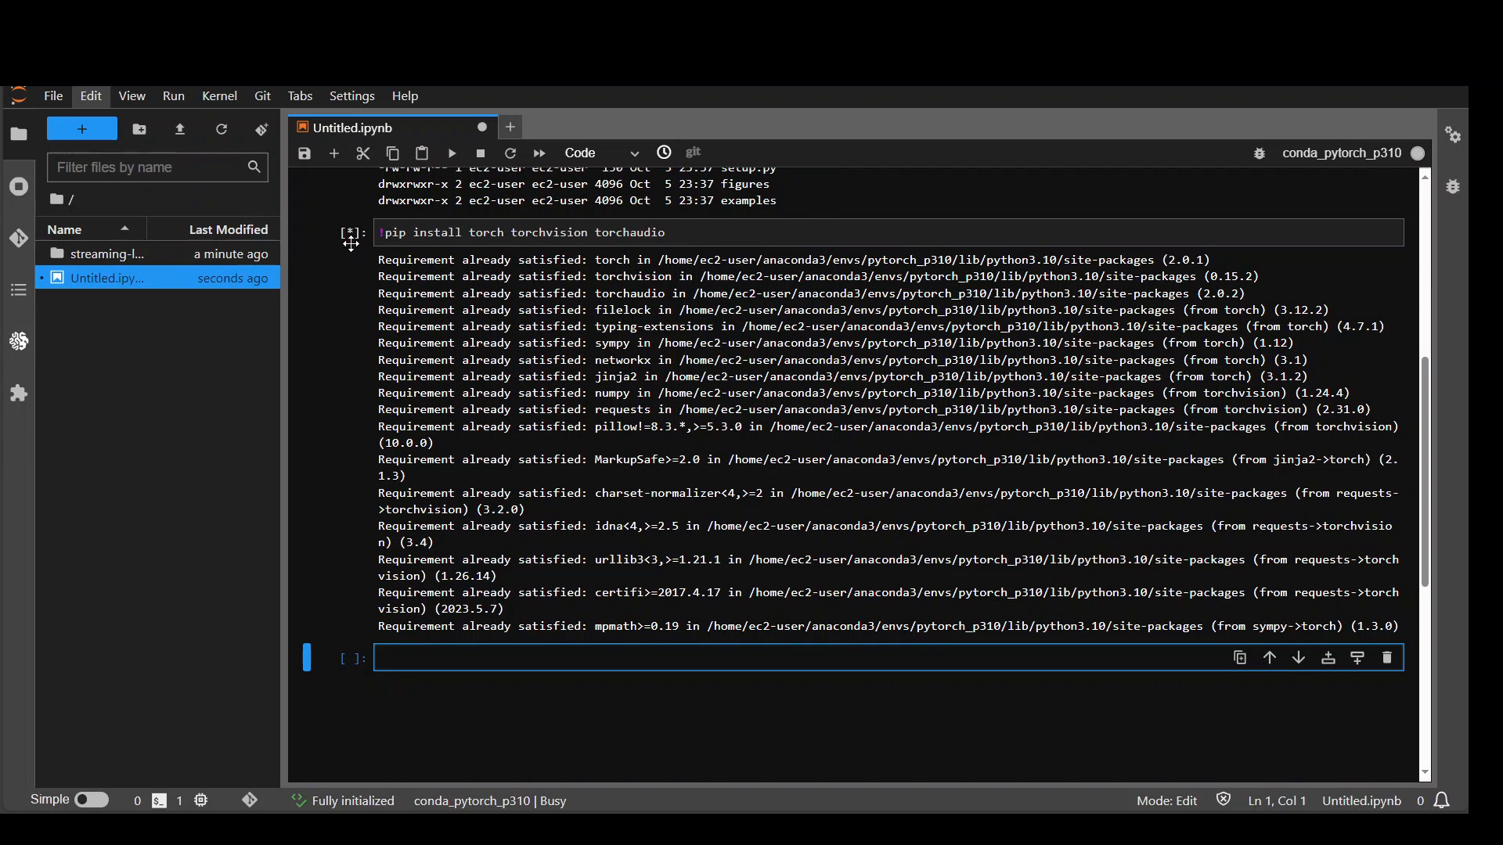
{"action": "mouse_move", "coordinate": [661, 469]}
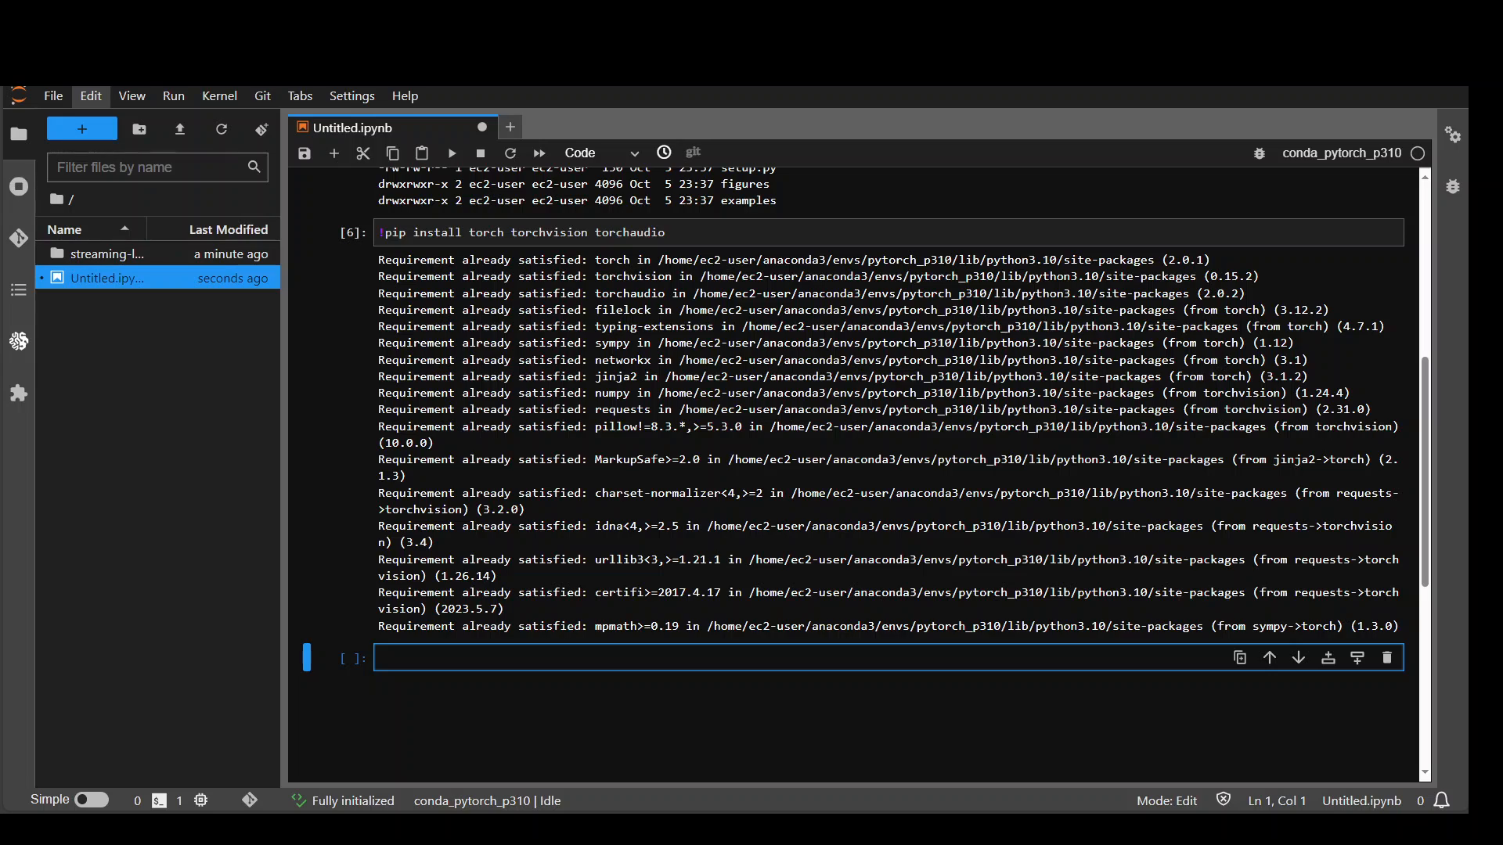
{"action": "type", "text": "!"}
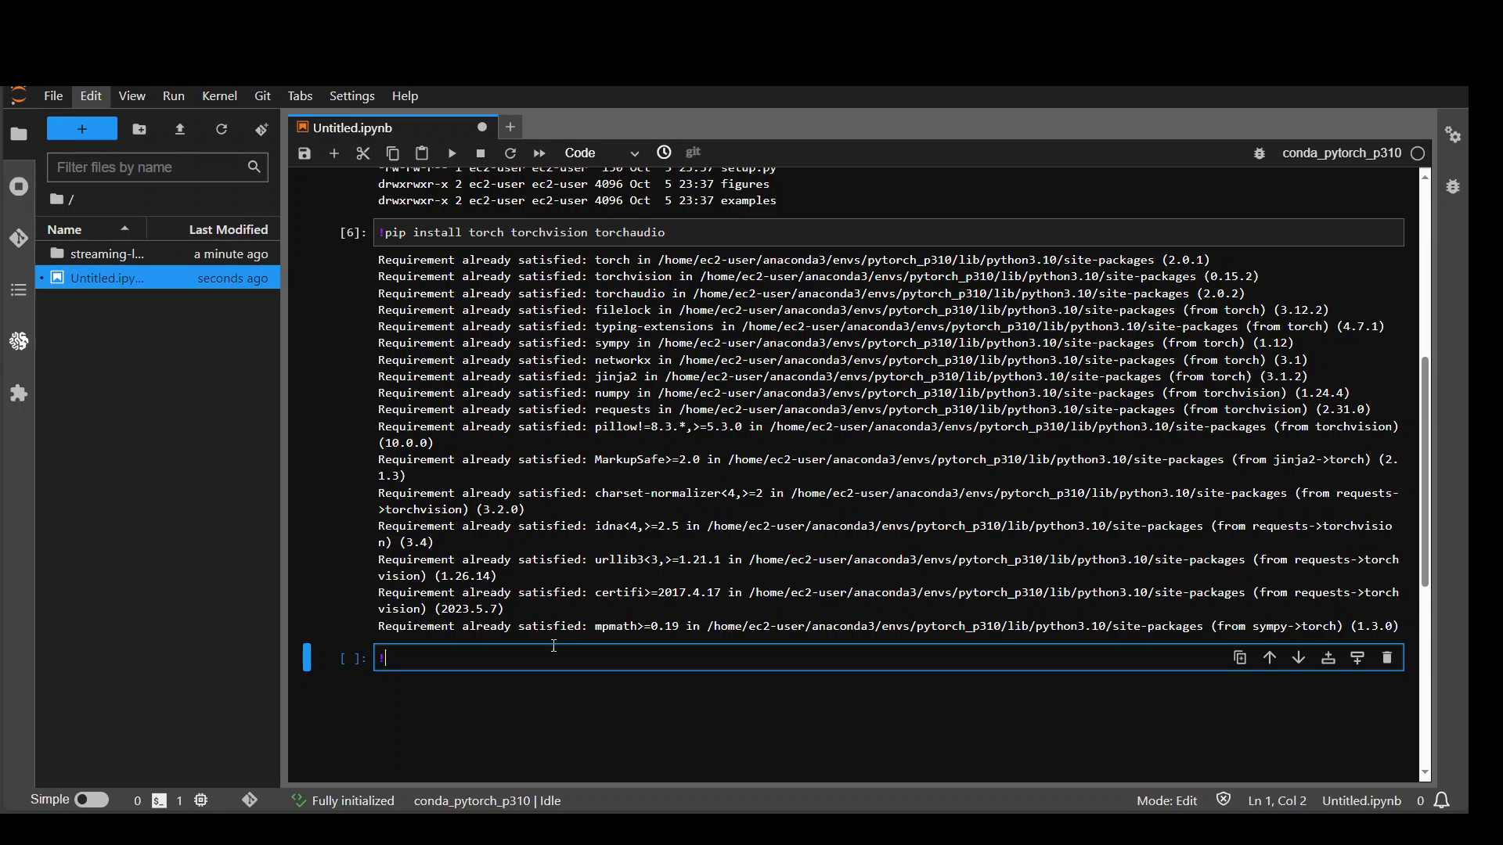
{"action": "type", "text": "!pip install transformers==4.33.0 accelerate datasets evaluate wandb scikit-learn scipy sentencepiece"}
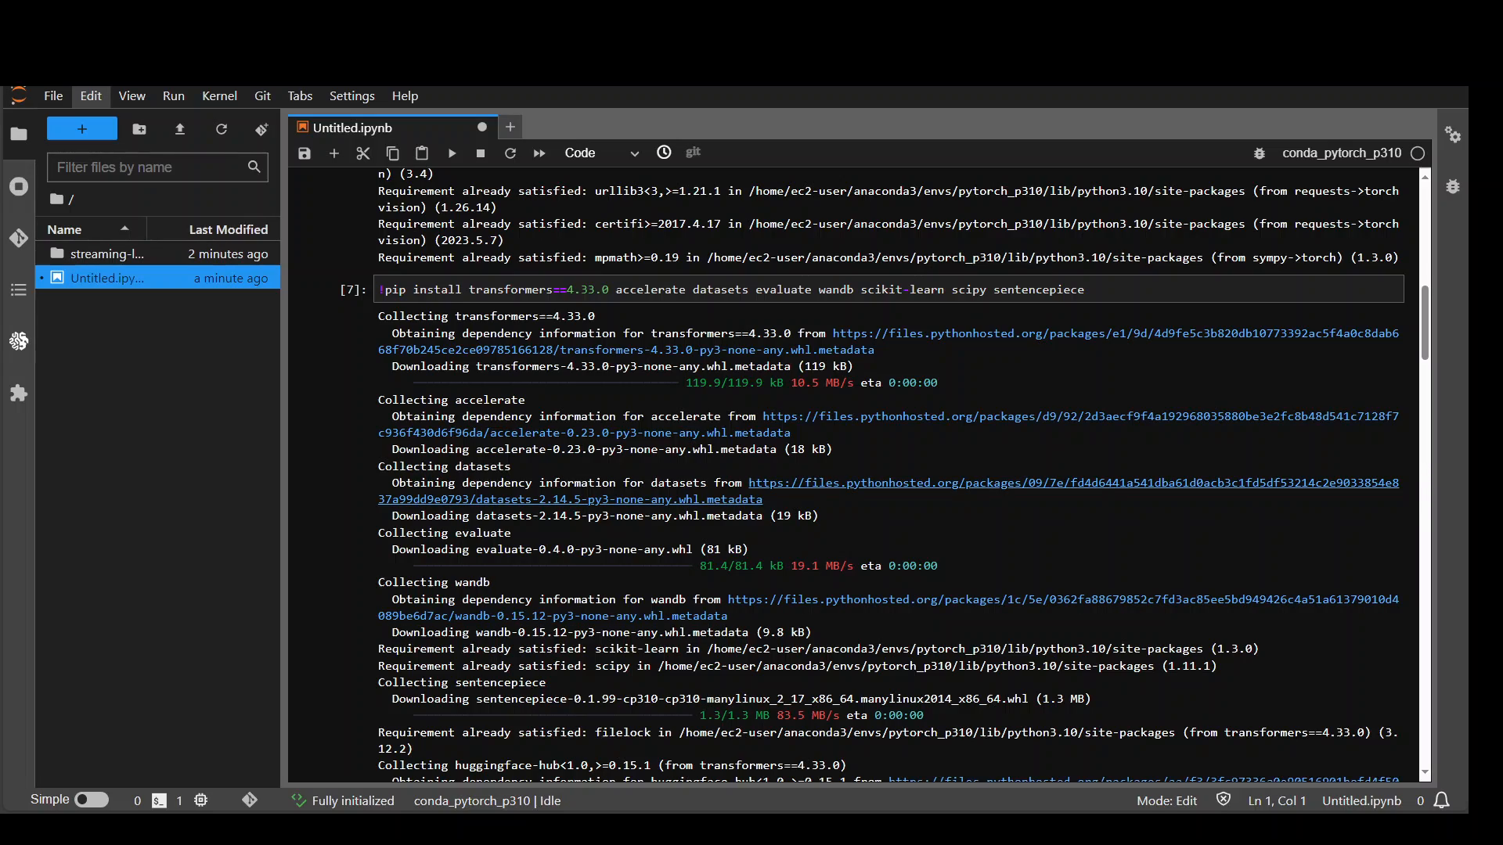
{"action": "scroll", "scroll_direction": "down", "scroll_amount": 3}
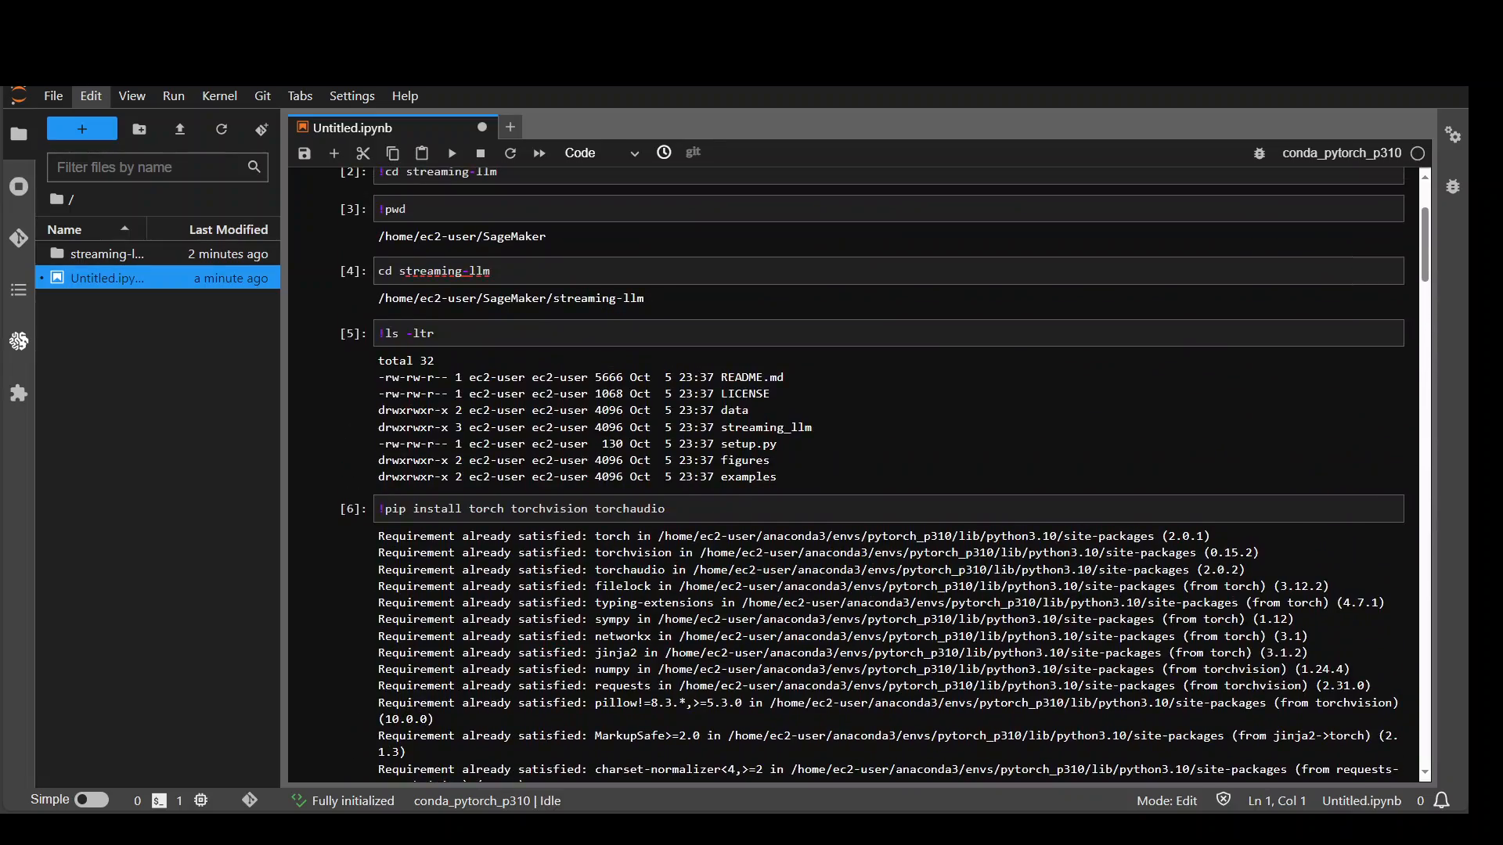
- Run 'python setup.py develop' after the pip output and scroll to its end
{"action": "scroll", "scroll_direction": "down", "scroll_amount": 3}
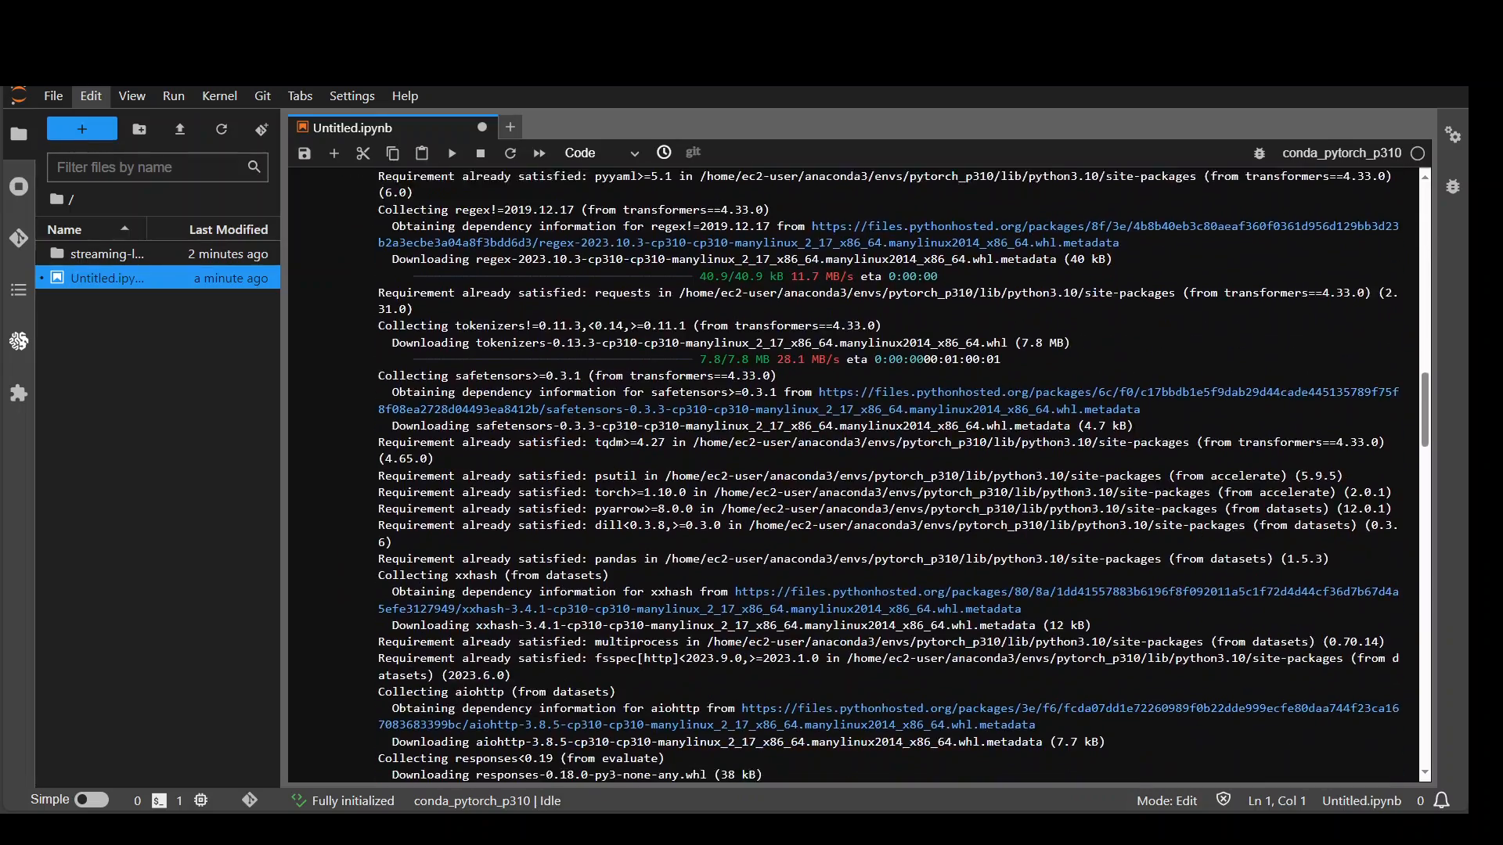
{"action": "scroll", "scroll_direction": "down", "scroll_amount": 3}
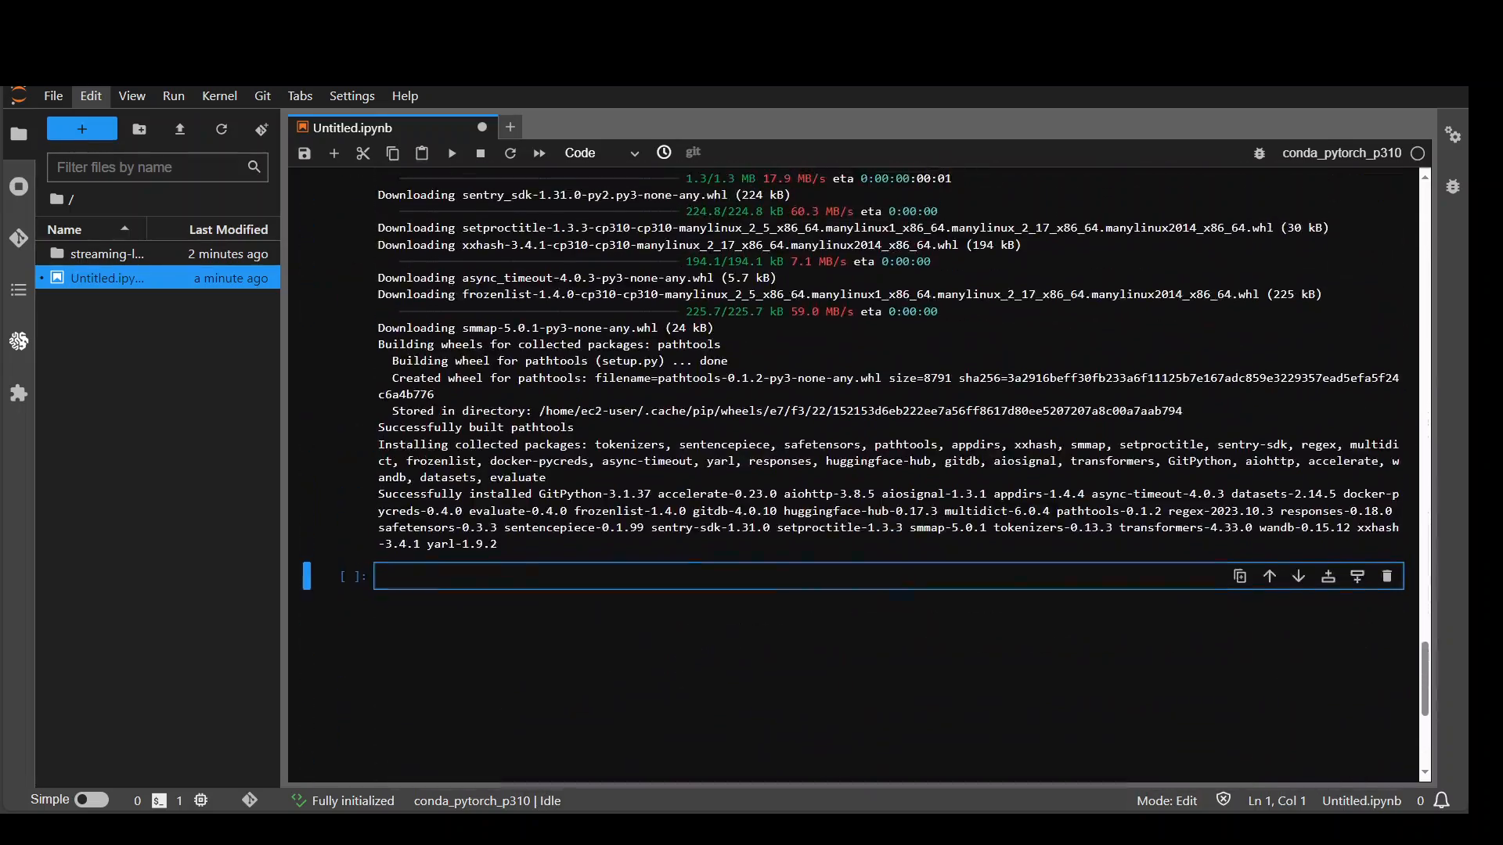
{"action": "type", "text": "python setup.py develop"}
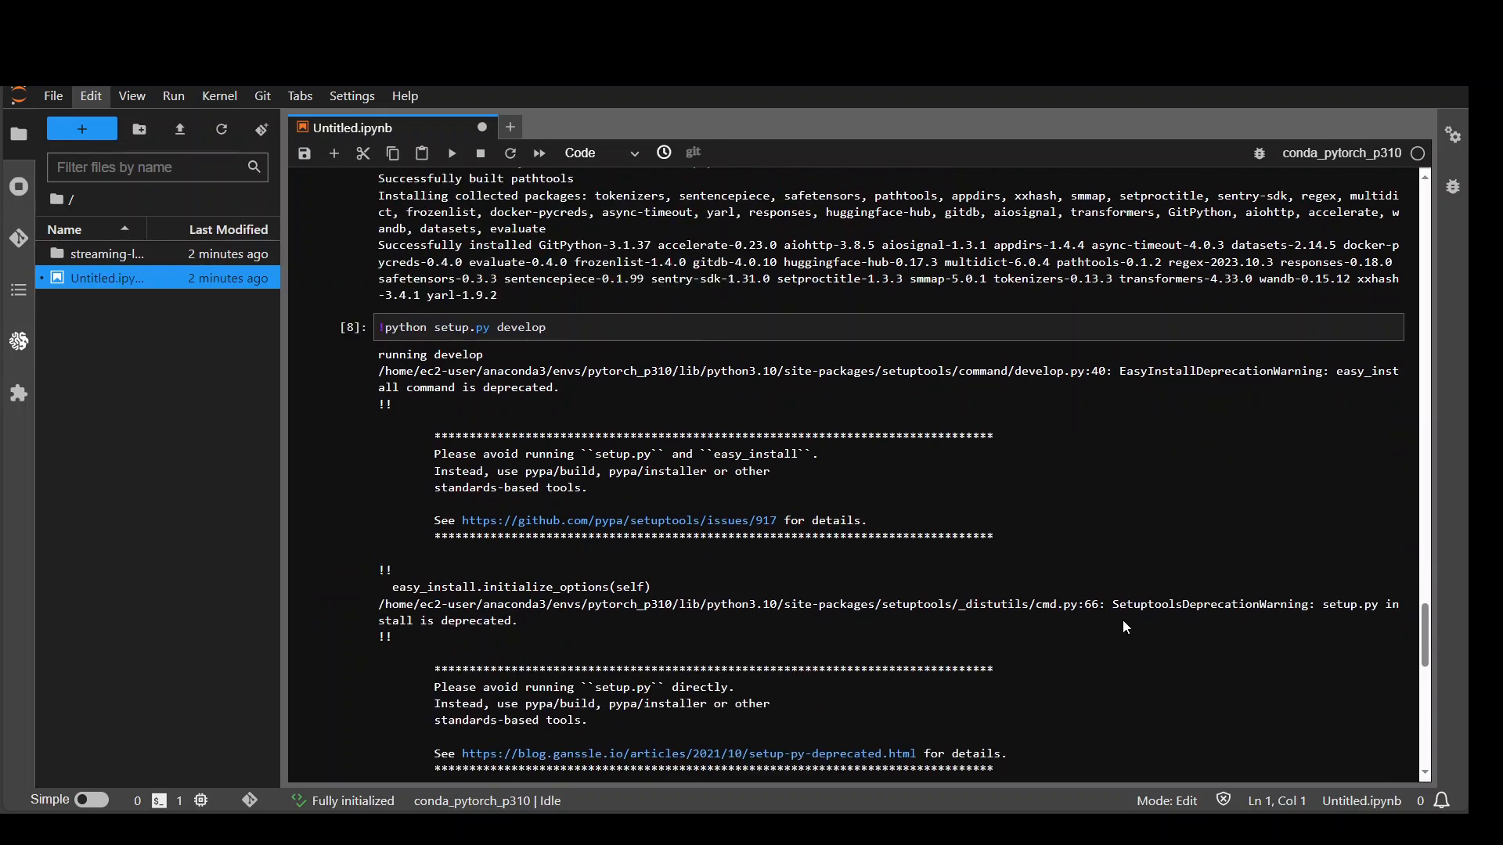
{"action": "scroll", "scroll_direction": "down", "scroll_amount": 3}
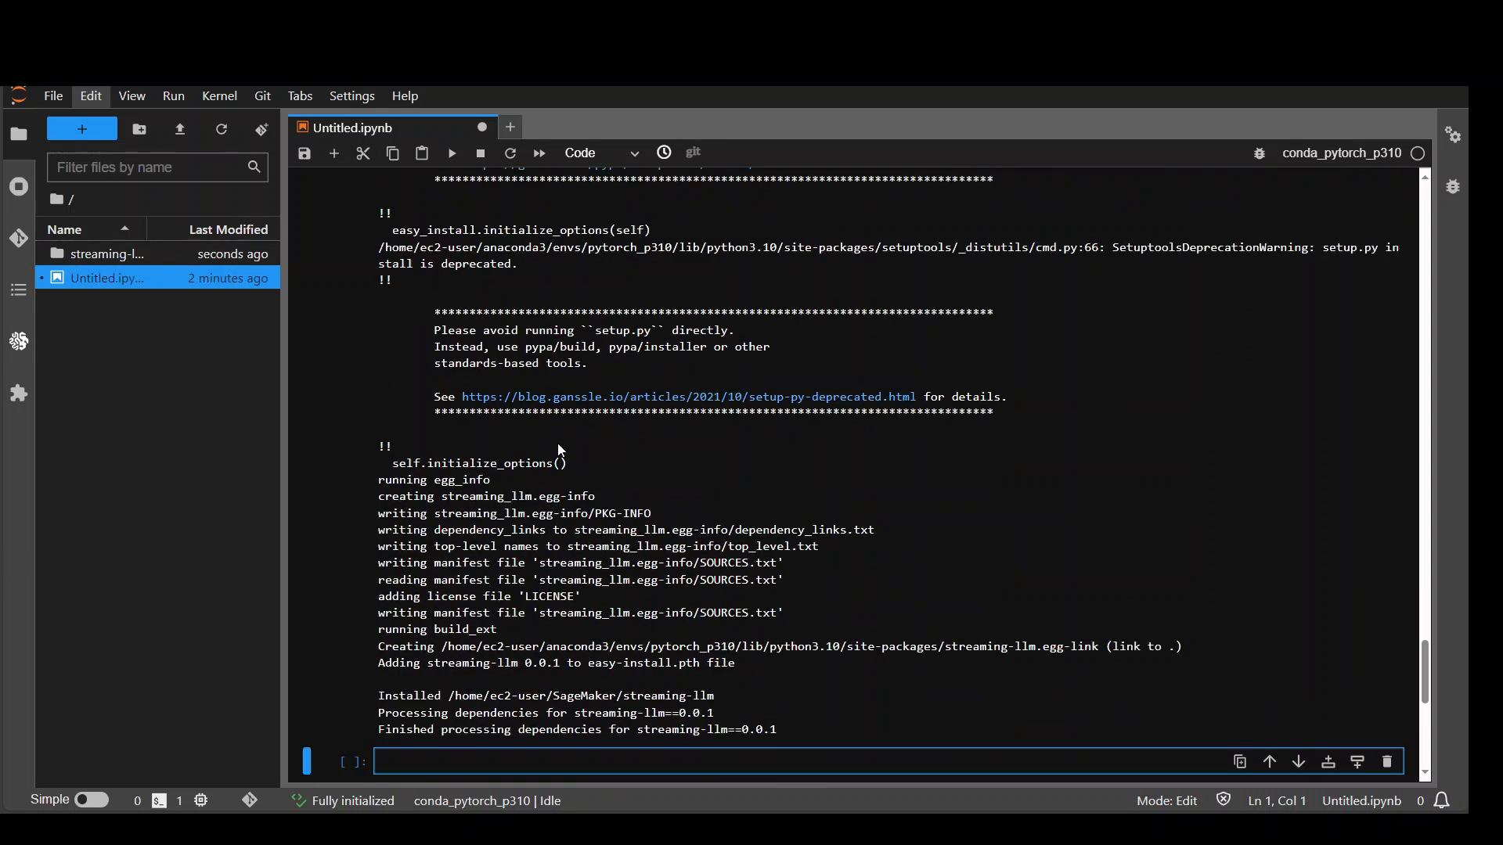
{"action": "scroll", "scroll_direction": "down", "scroll_amount": 3}
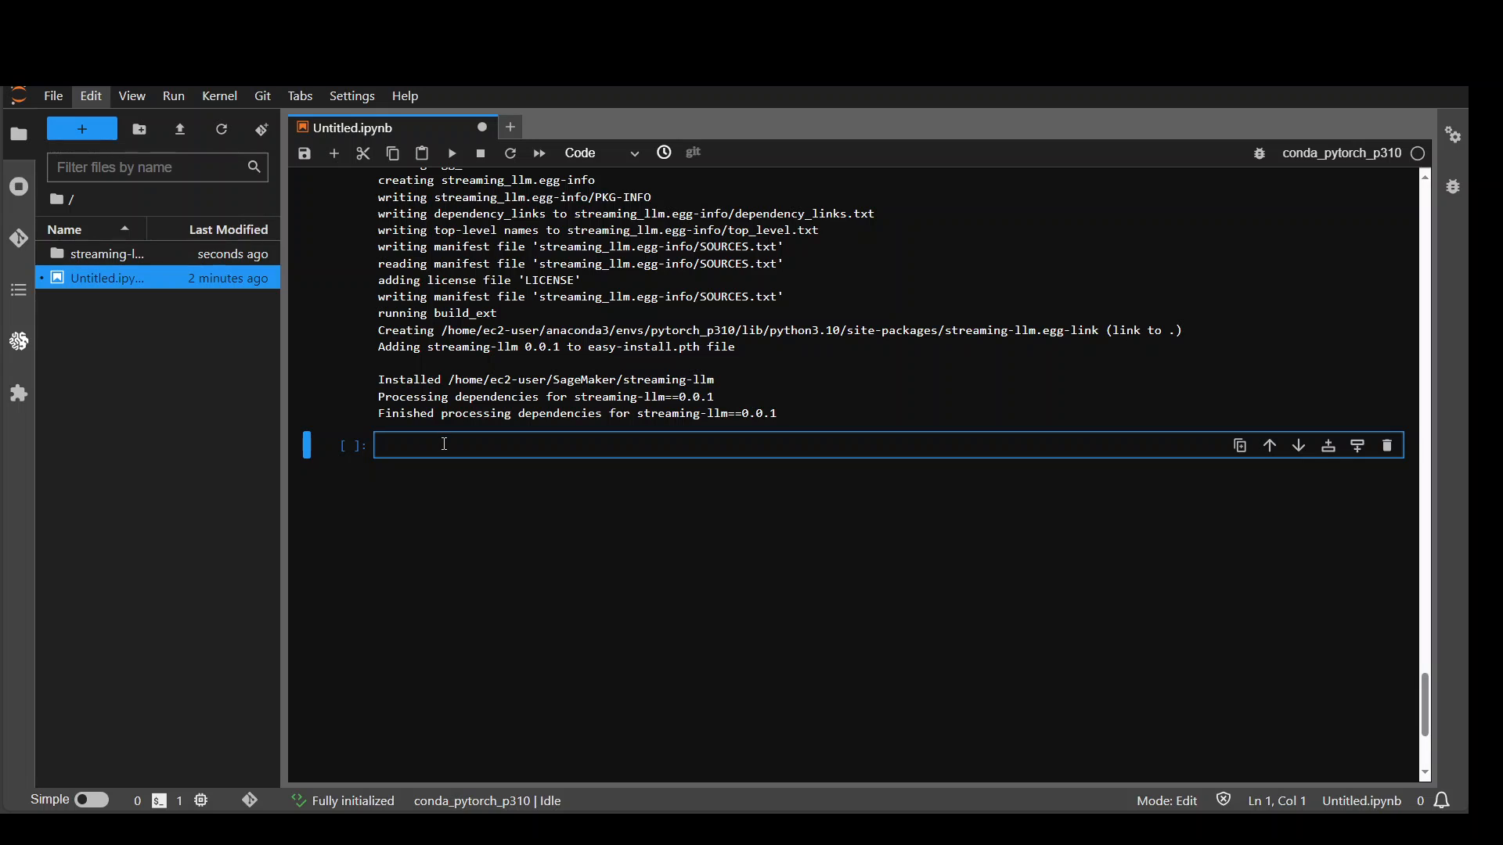
- Run !CUDA_VISIBLE_DEVICES=0 python examples/run_streaming_llama.py --enable_streaming
{"action": "type", "text": "!CUDA_VISIBLE_DEVICES=0 python examples/run_streaming_llama.py  --enable_streaming"}
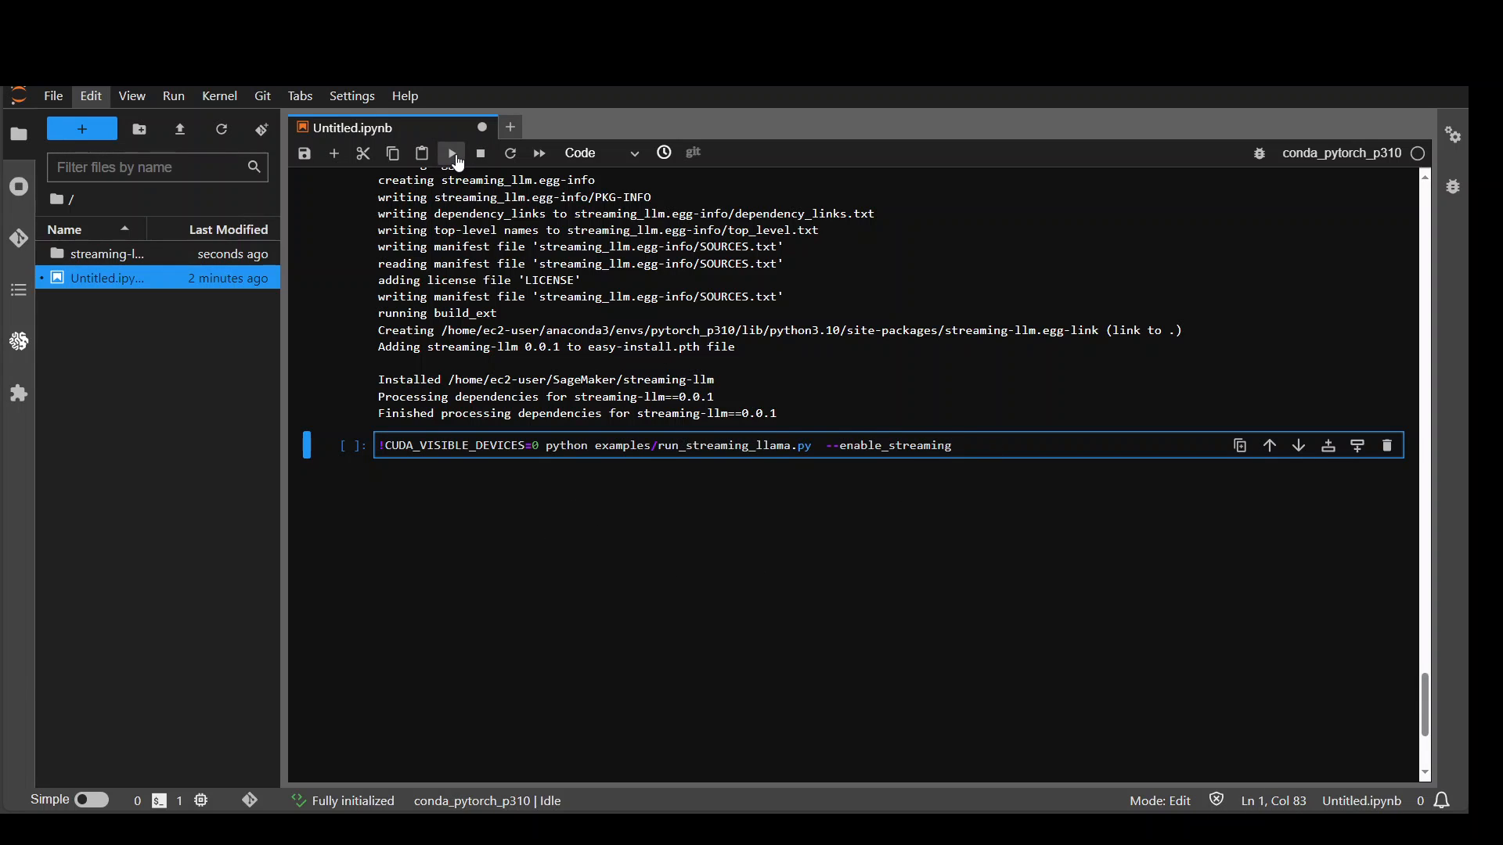
{"action": "left_click", "coordinate": [450, 153]}
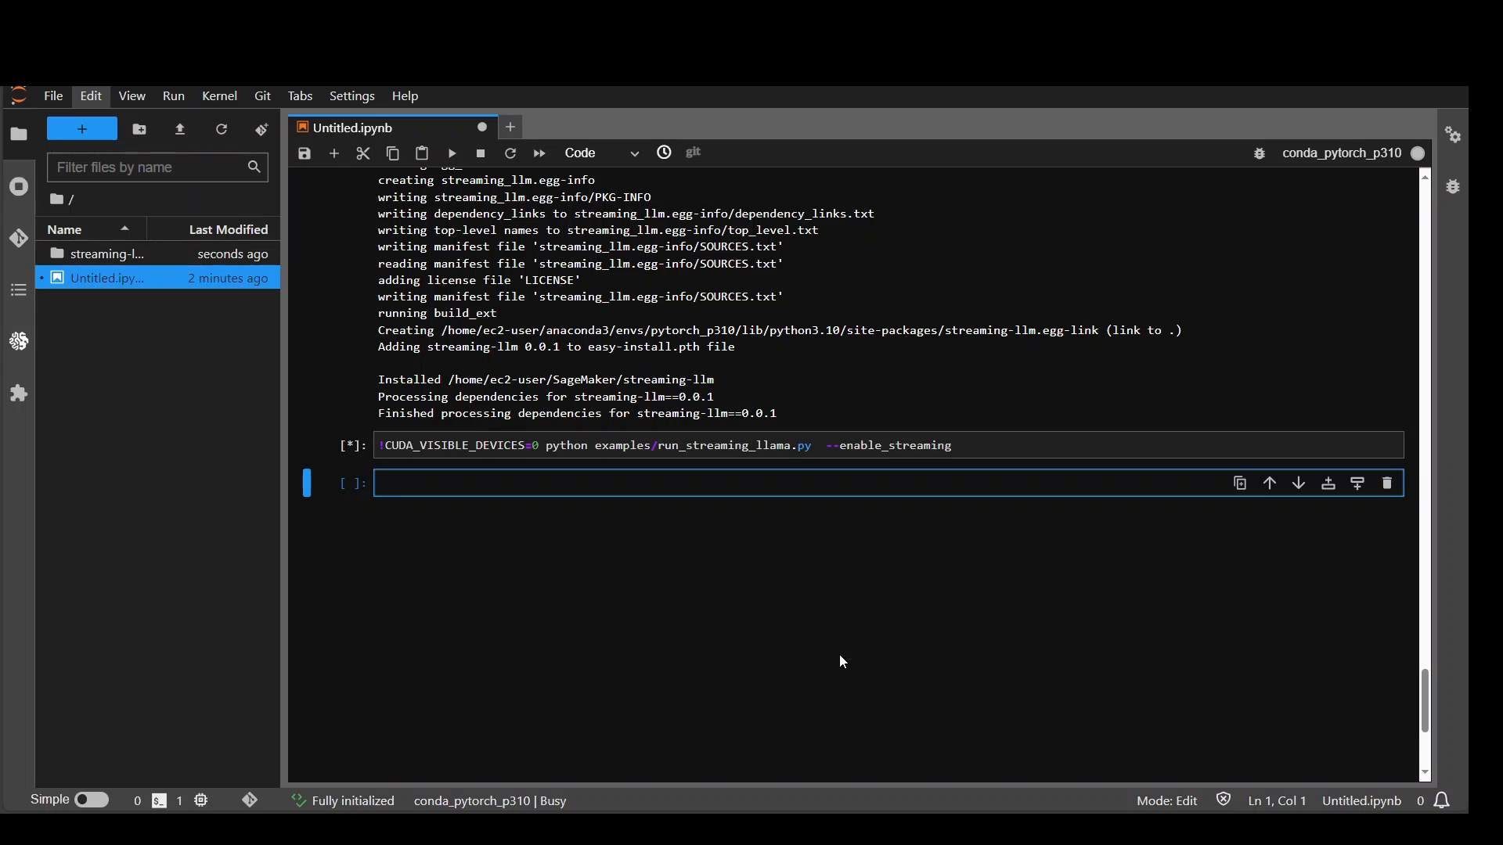